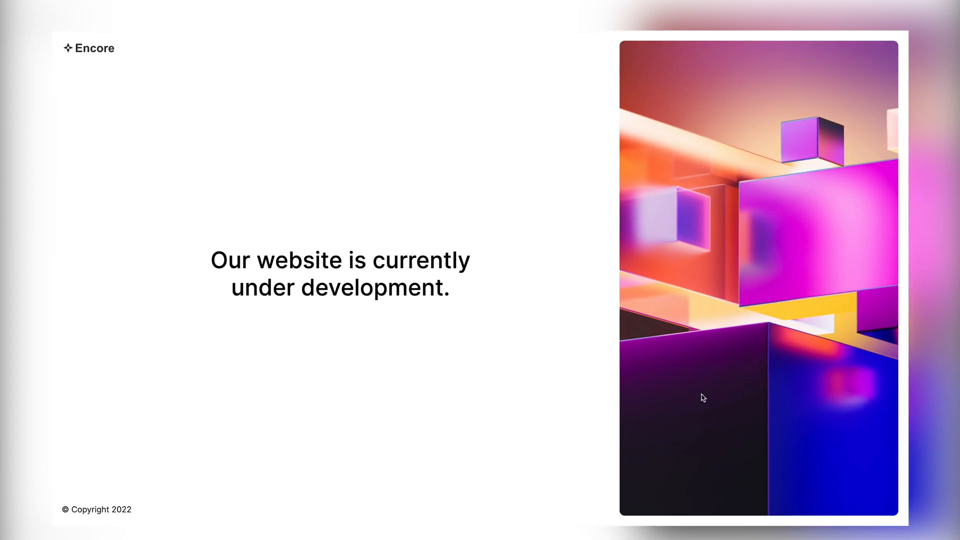
Cycle the site mode through Off, Maintenance, Coming Soon, Maintenance and back to Off.
{"action": "left_click", "coordinate": [563, 114]}
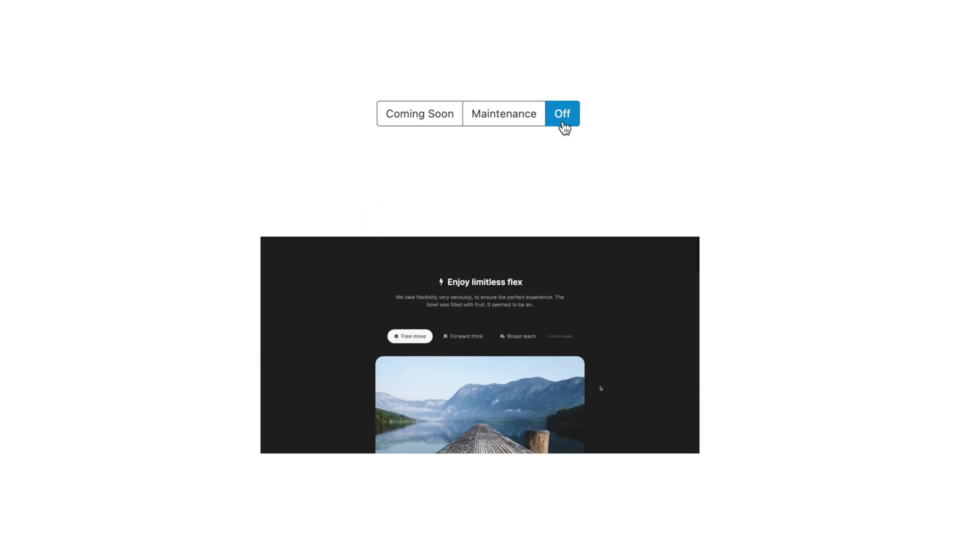
{"action": "left_click", "coordinate": [504, 114]}
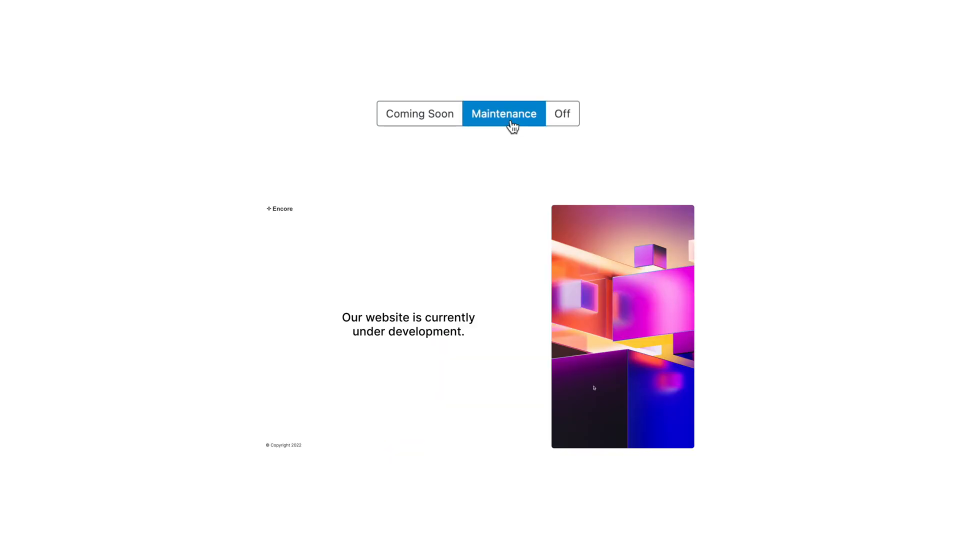
{"action": "mouse_move", "coordinate": [483, 129]}
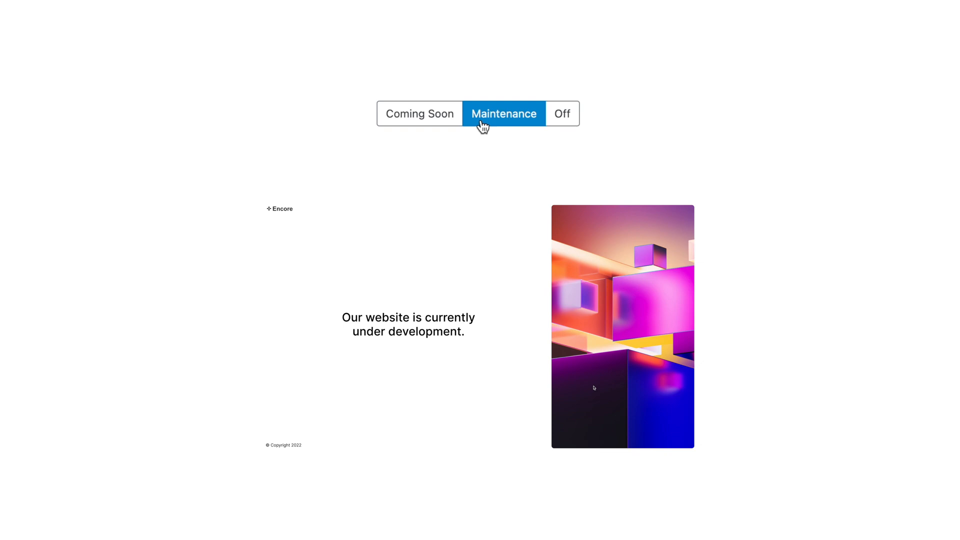
{"action": "left_click", "coordinate": [419, 114]}
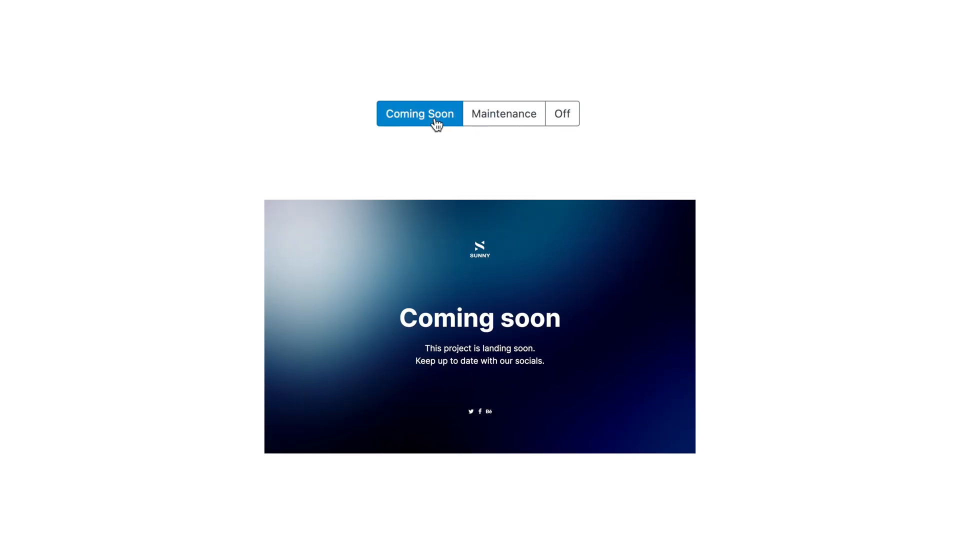
{"action": "left_click", "coordinate": [504, 114]}
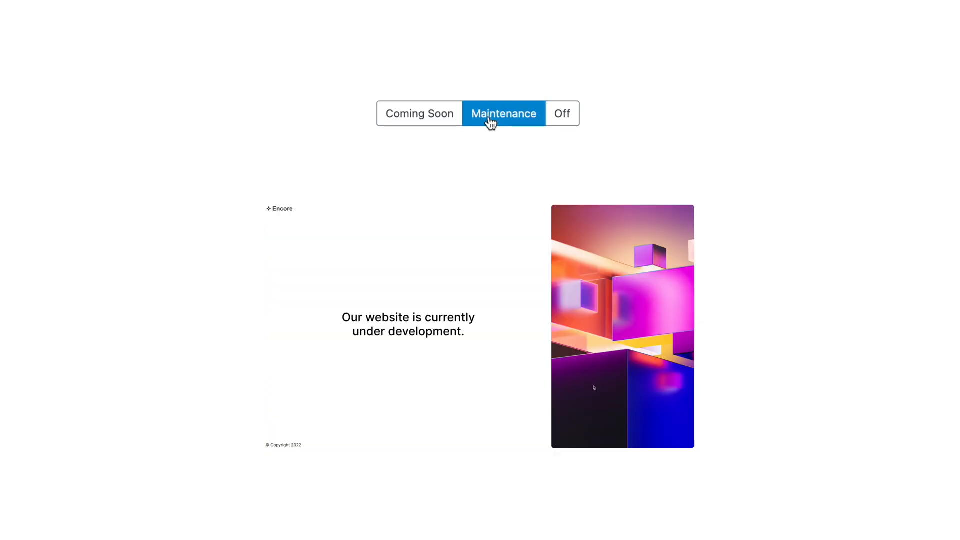
{"action": "mouse_move", "coordinate": [562, 114]}
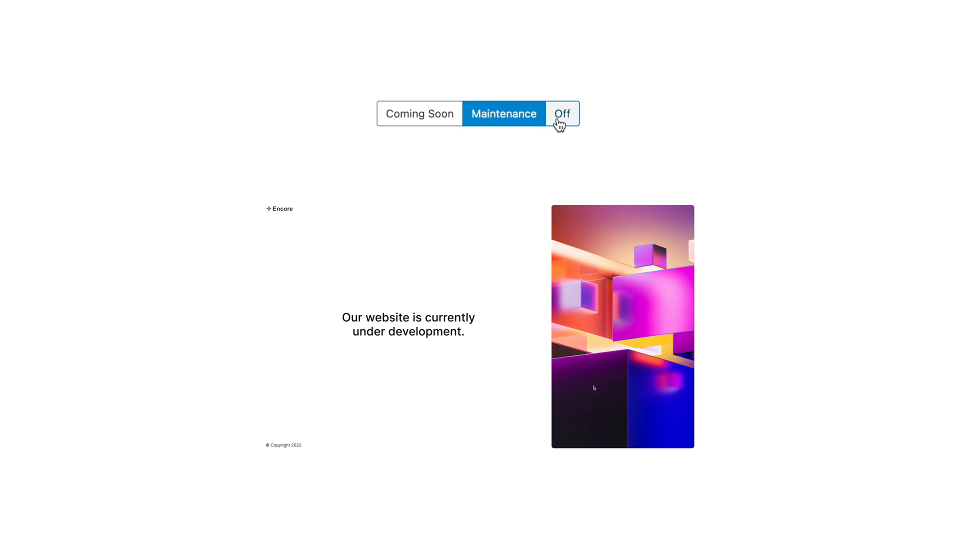
{"action": "left_click", "coordinate": [563, 113]}
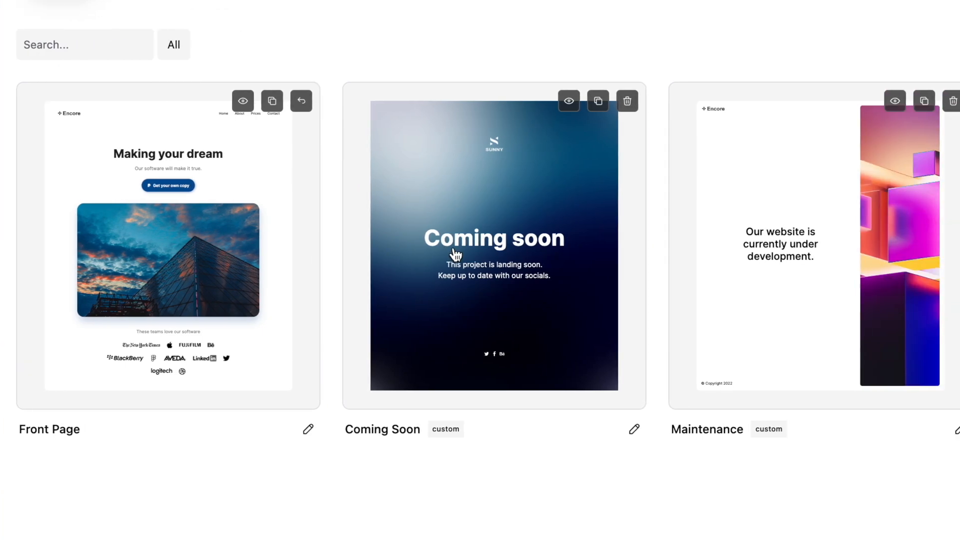
Scroll the Themer templates grid to review the Front Page, Coming Soon and Maintenance templates.
{"action": "scroll", "scroll_direction": "right", "scroll_amount": 3}
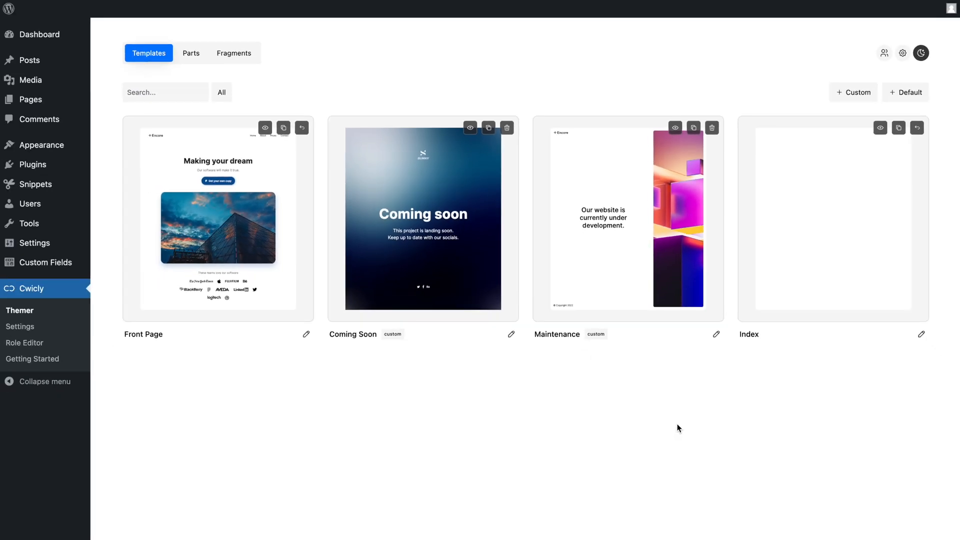
{"action": "mouse_move", "coordinate": [448, 259]}
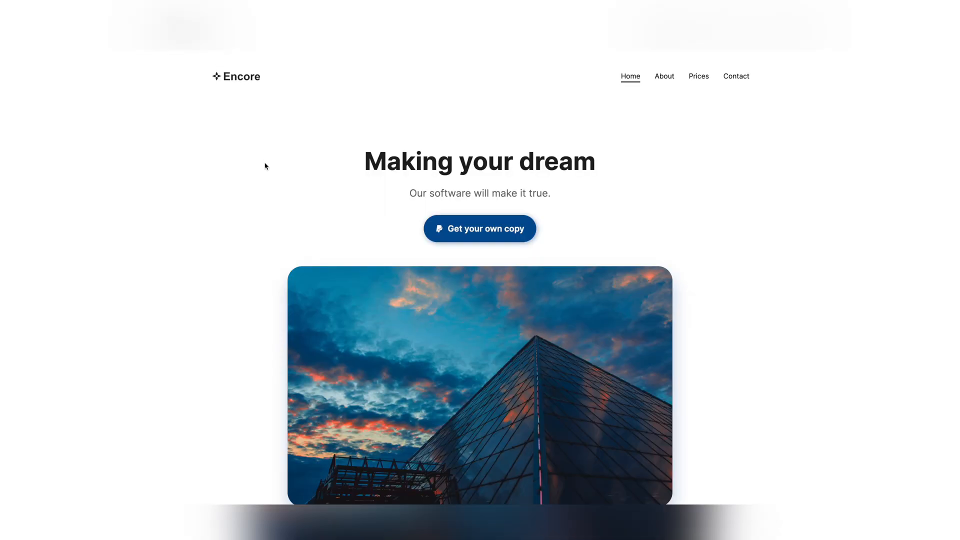
{"action": "scroll", "scroll_direction": "down", "scroll_amount": 3}
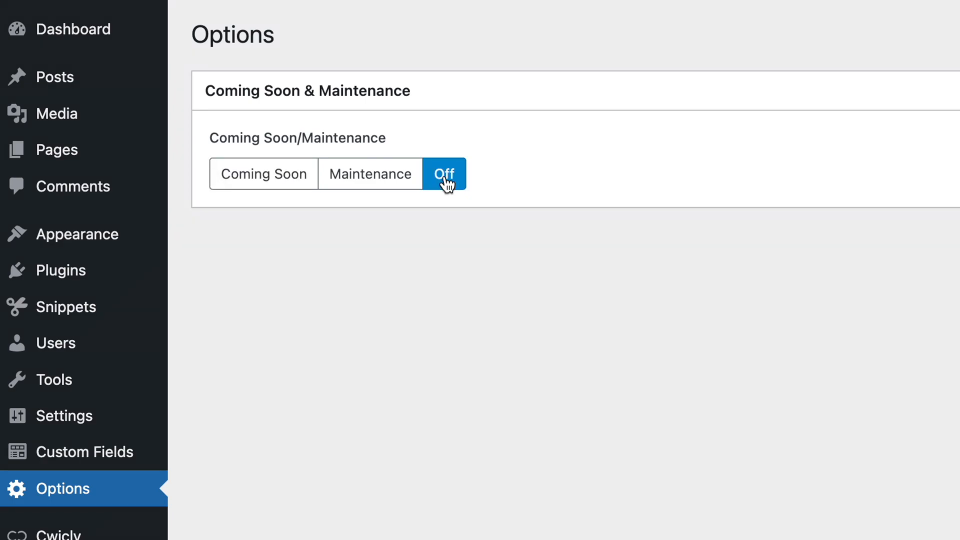
Set the mode to Coming Soon, then Maintenance, and review the Field Type dropdown choices.
{"action": "left_click", "coordinate": [264, 174]}
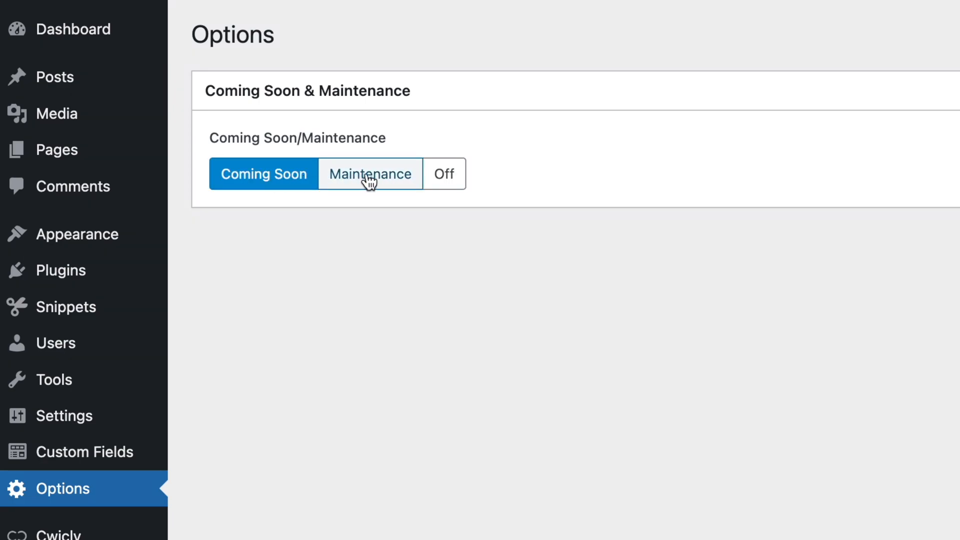
{"action": "left_click", "coordinate": [370, 174]}
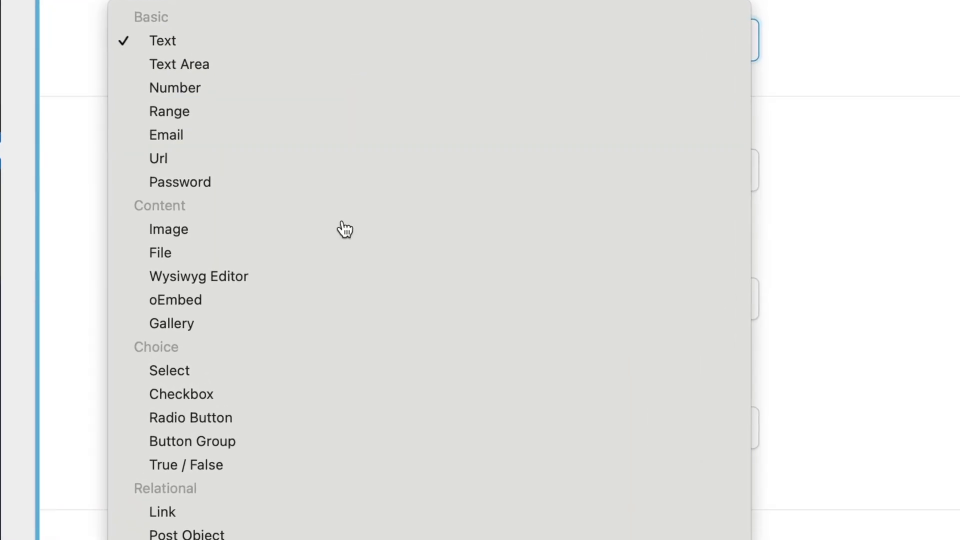
{"action": "left_click", "coordinate": [192, 441]}
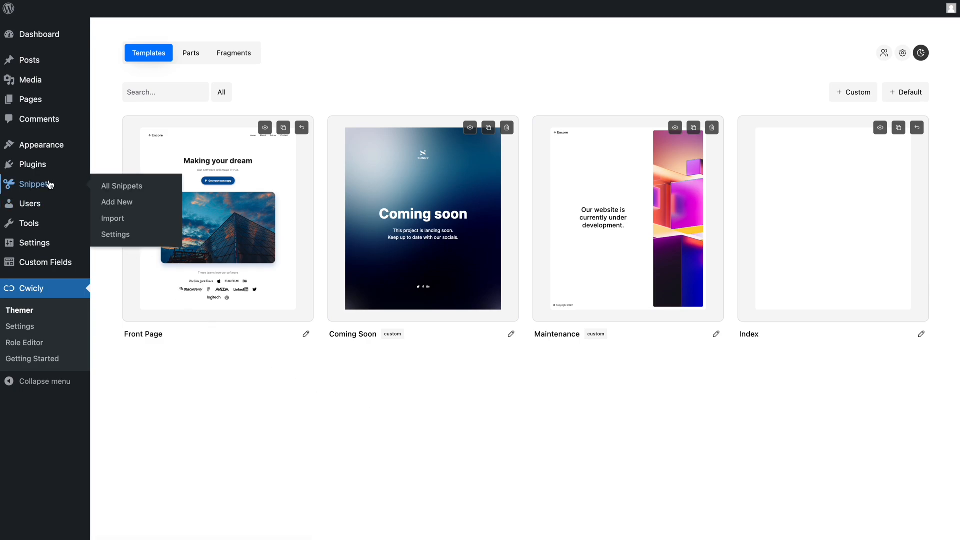
Create and activate an 'ACF Options Page' snippet containing the acf_add_options_page code.
{"action": "left_click", "coordinate": [122, 186]}
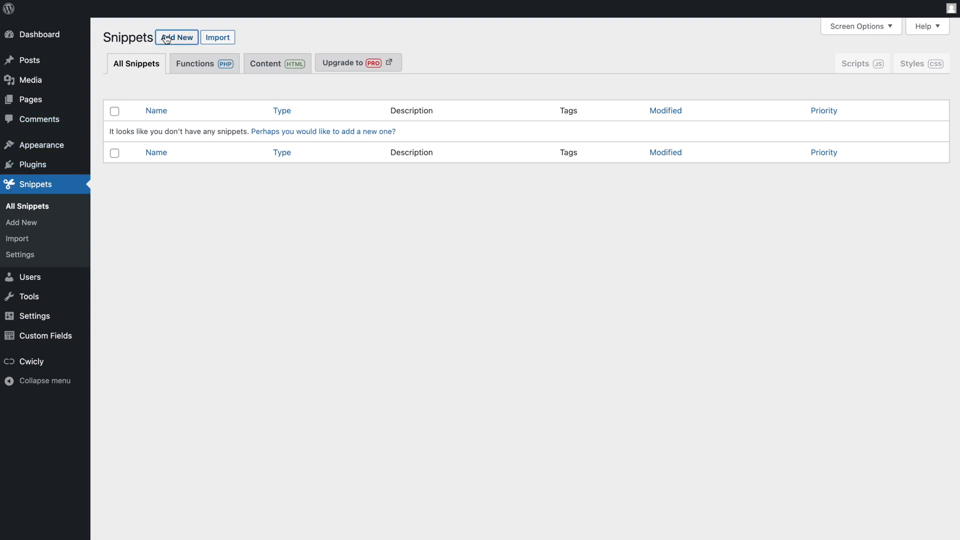
{"action": "left_click", "coordinate": [176, 37]}
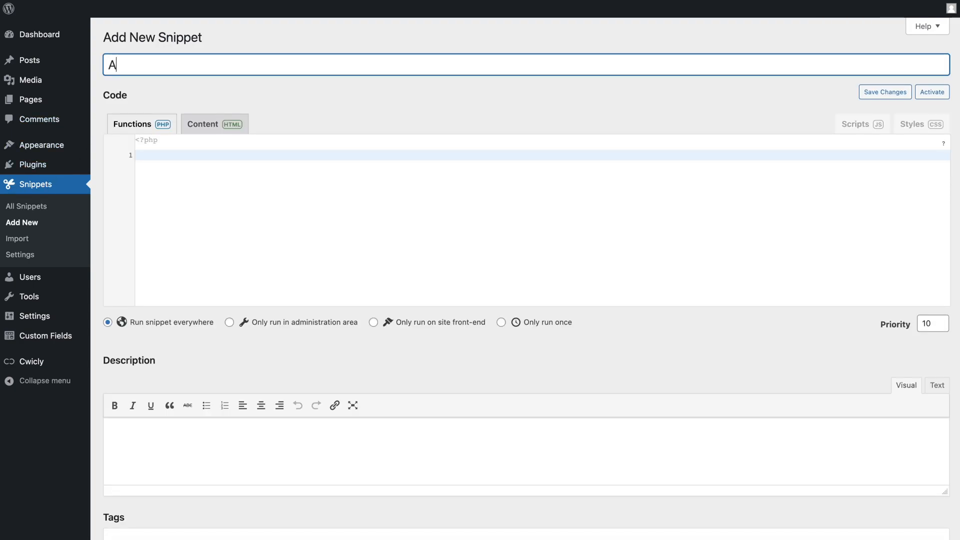
{"action": "type", "text": "CF Options Page"}
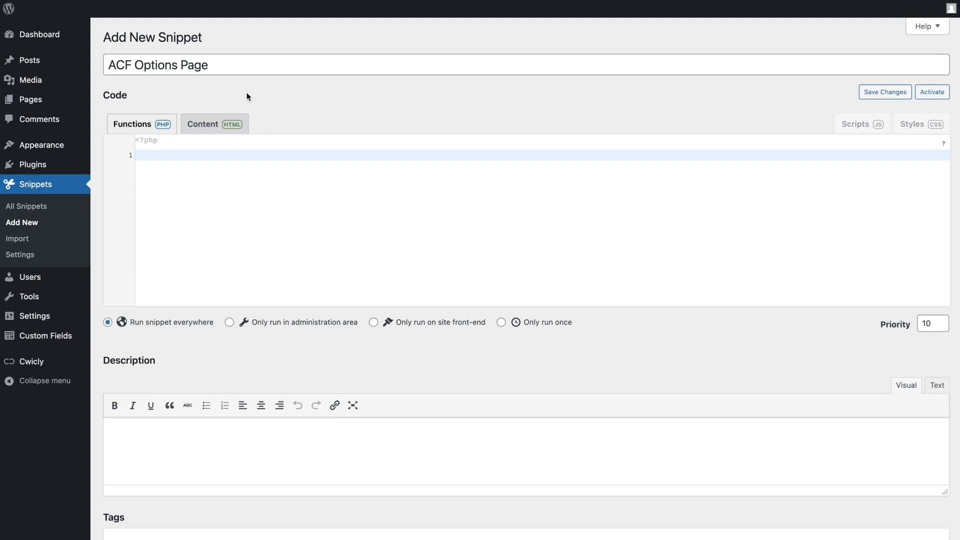
{"action": "type", "text": "if( function_exists('acf_add_options_page') ) {"}
{"action": "type", "text": "acf_add_options_page();"}
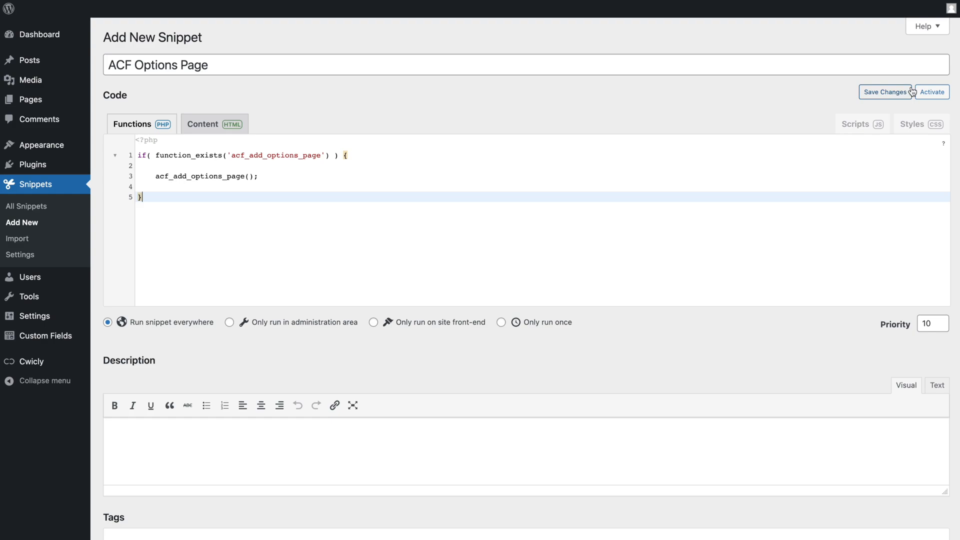
{"action": "left_click", "coordinate": [933, 92]}
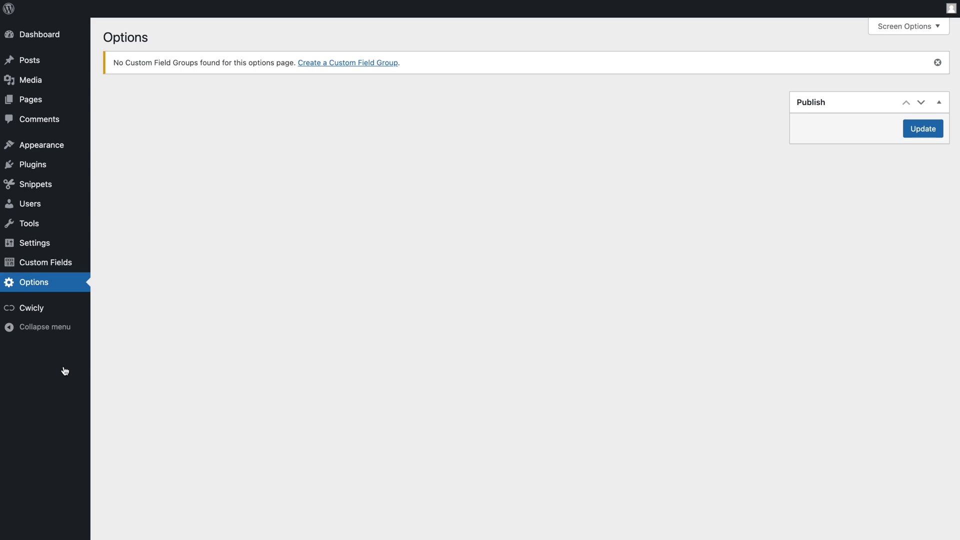
Create a new field group named 'Coming Soon & Maintenance'.
{"action": "left_click", "coordinate": [45, 263]}
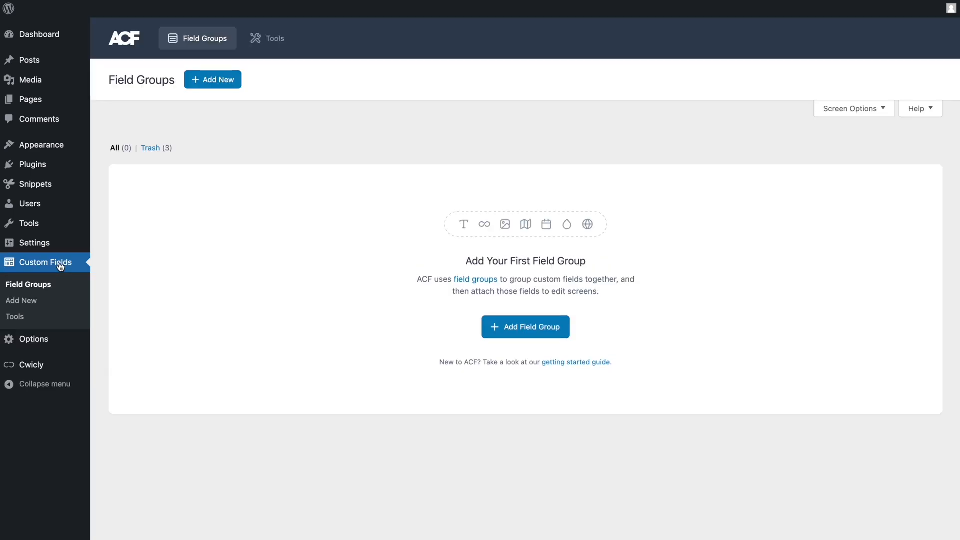
{"action": "mouse_move", "coordinate": [514, 340]}
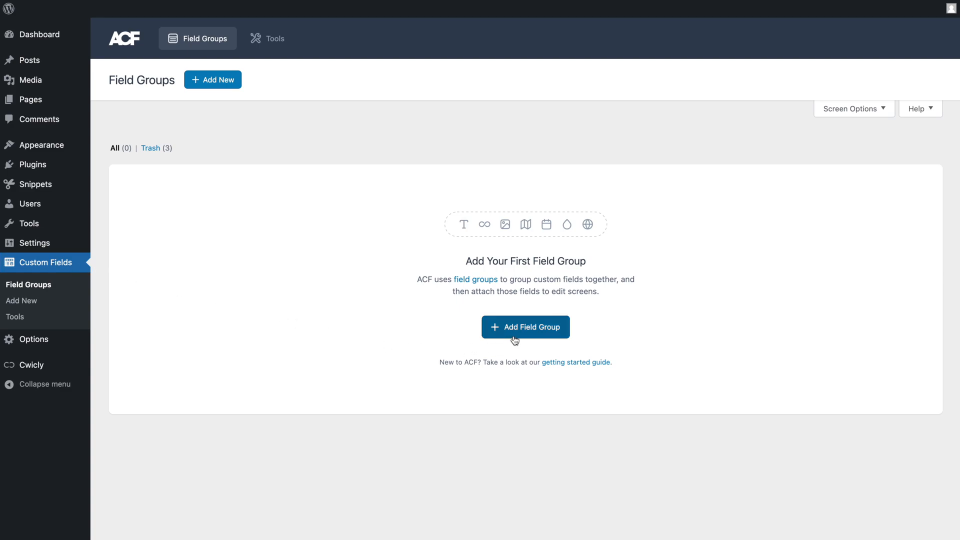
{"action": "left_click", "coordinate": [526, 327]}
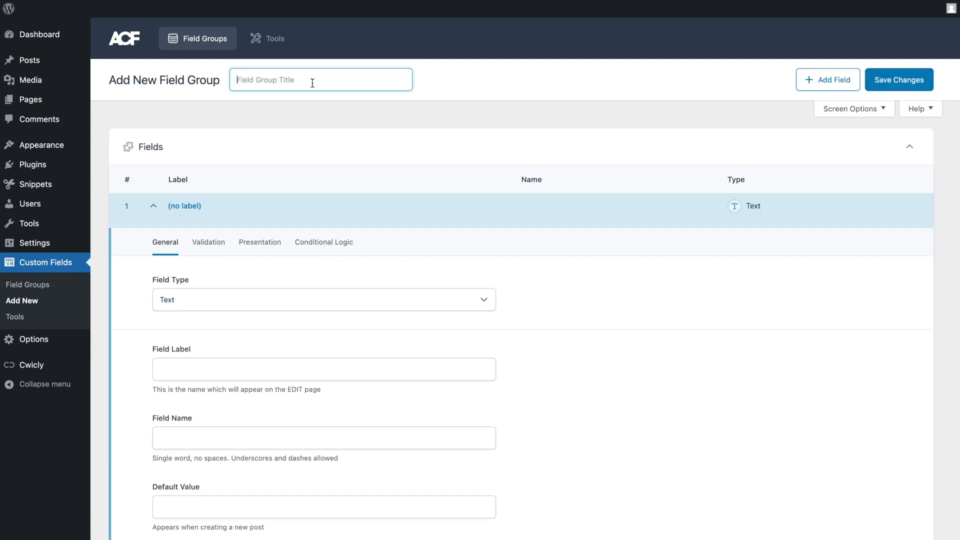
{"action": "type", "text": "Coming Soon & Maintenance"}
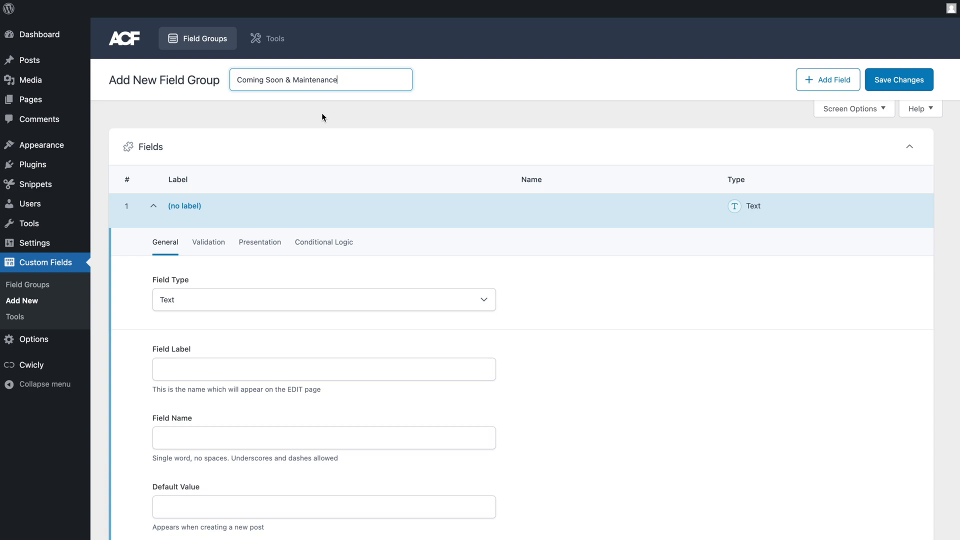
{"action": "scroll", "scroll_direction": "down", "scroll_amount": 3}
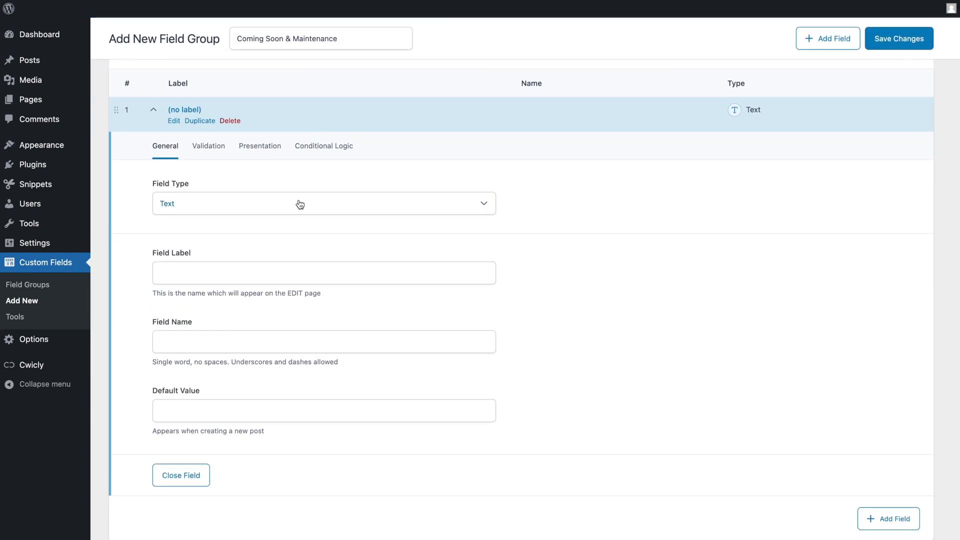
Add a Button Group field labelled 'Coming Soon/Maintenance' and start on its choices.
{"action": "left_click", "coordinate": [301, 203]}
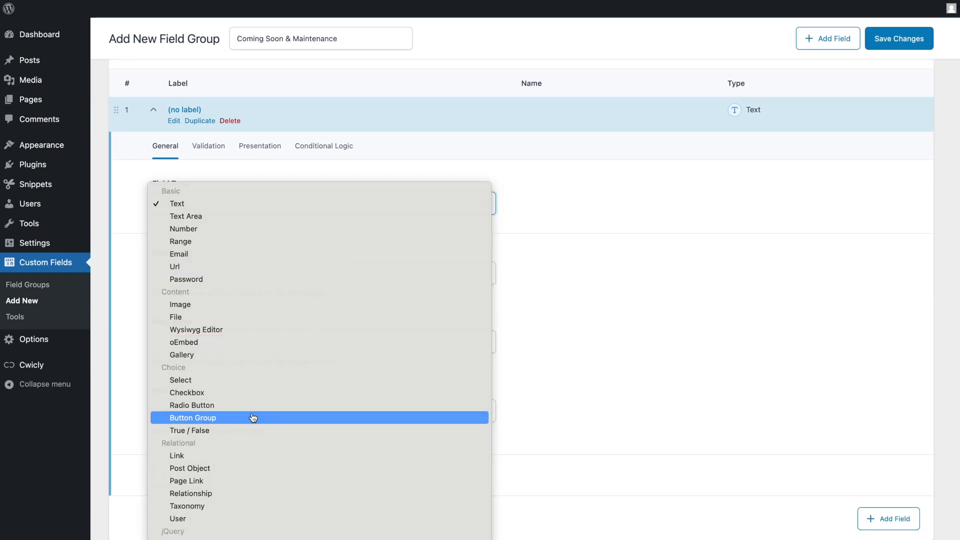
{"action": "left_click", "coordinate": [192, 417]}
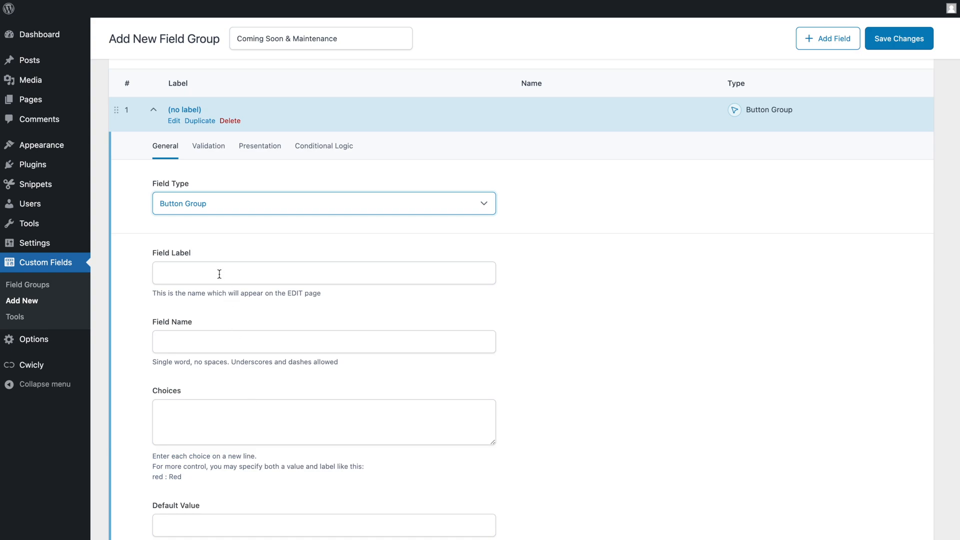
{"action": "type", "text": "Coming Soon/Maintenance"}
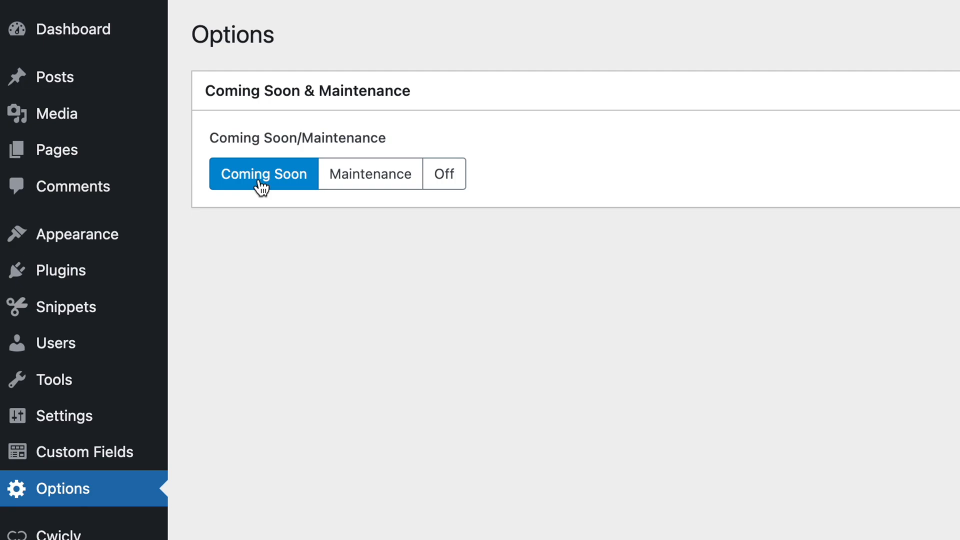
{"action": "left_click", "coordinate": [370, 174]}
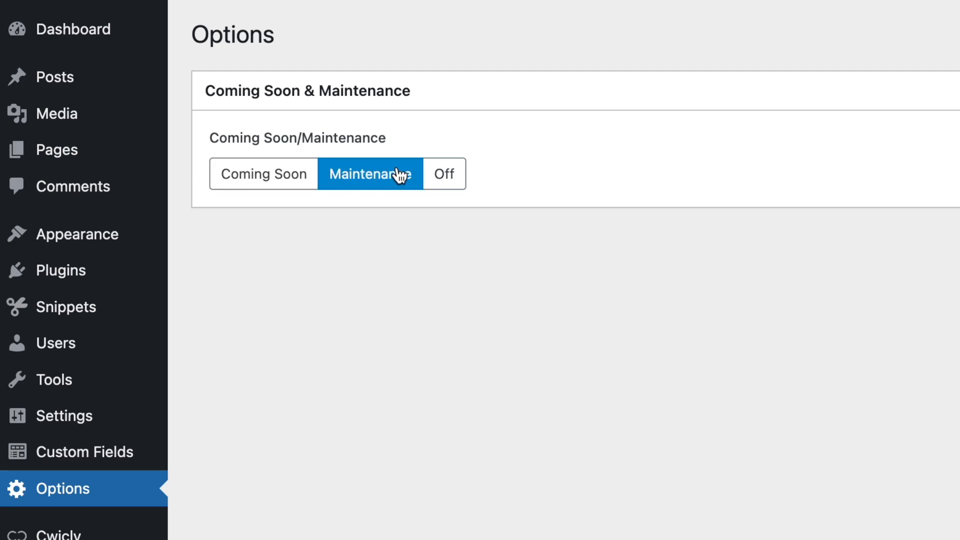
{"action": "left_click", "coordinate": [444, 173]}
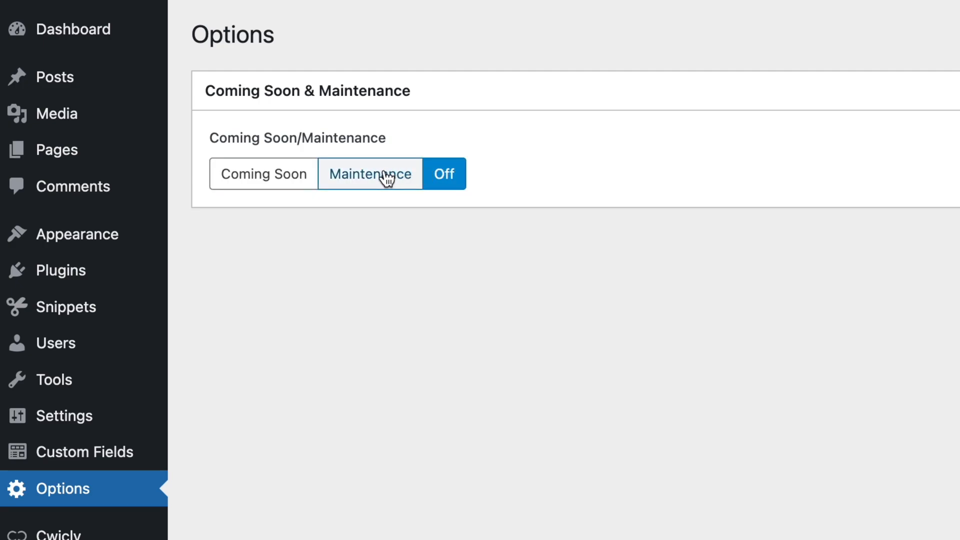
{"action": "left_click", "coordinate": [263, 174]}
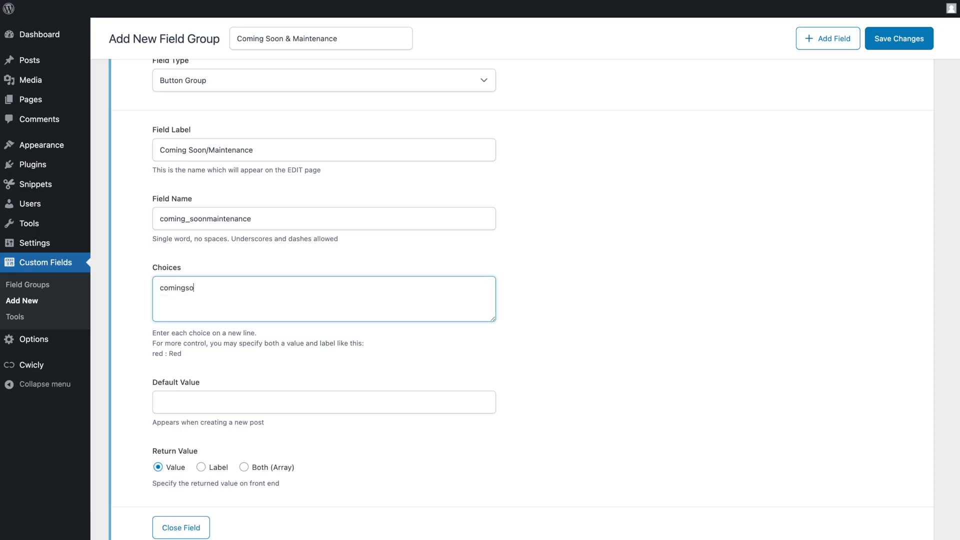
Enter the 'on : Coming Soon', Maintenance and Off choices, target the Options Page, and save.
{"action": "type", "text": "on : Coming Soon"}
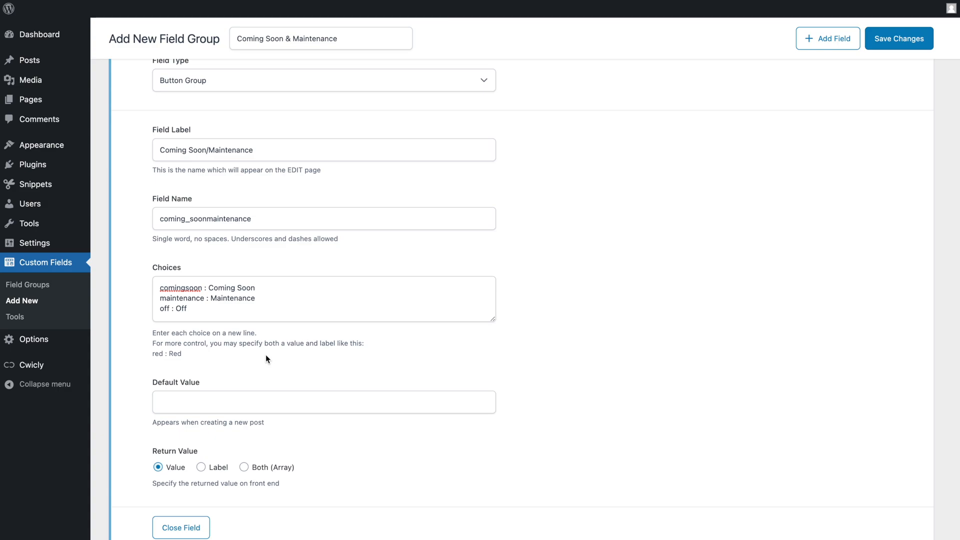
{"action": "scroll", "scroll_direction": "down", "scroll_amount": 3}
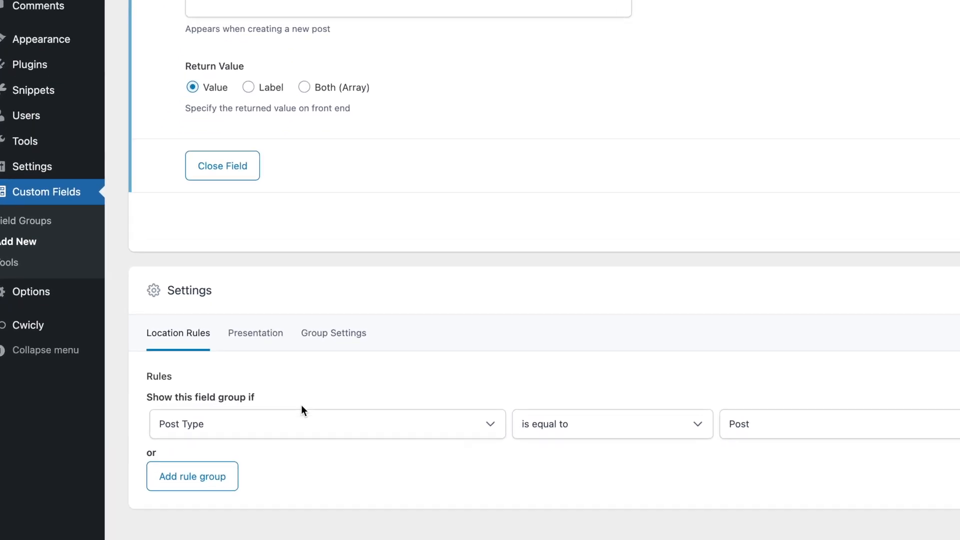
{"action": "left_click", "coordinate": [326, 424]}
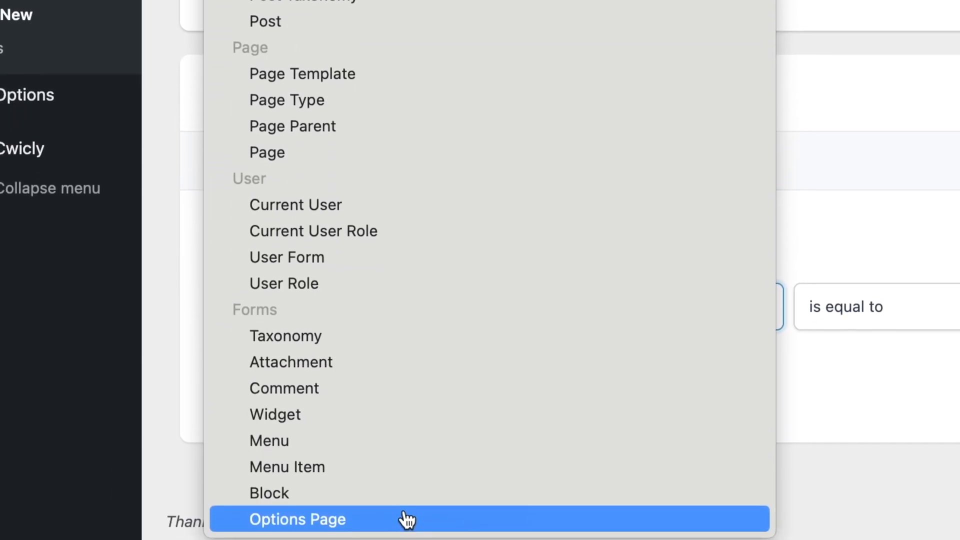
{"action": "left_click", "coordinate": [298, 519]}
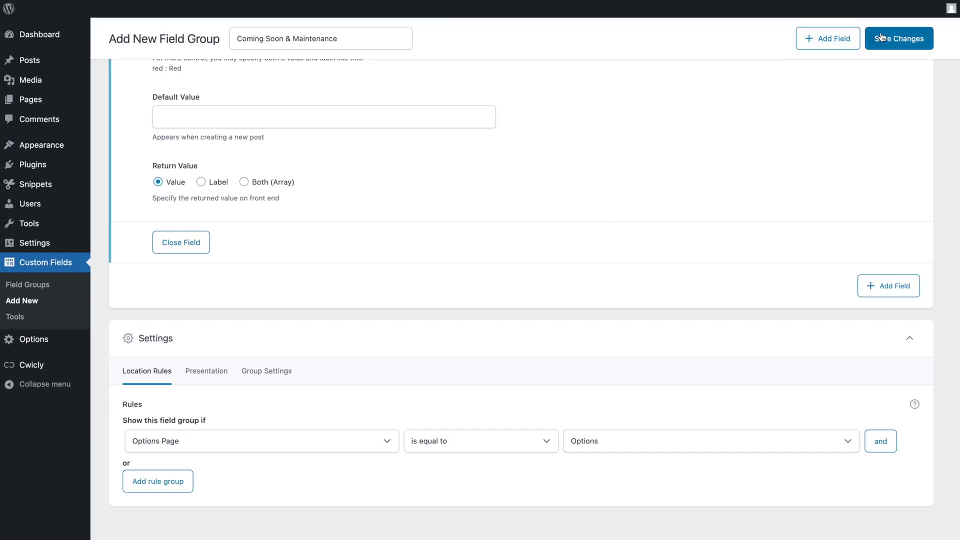
{"action": "left_click", "coordinate": [898, 38]}
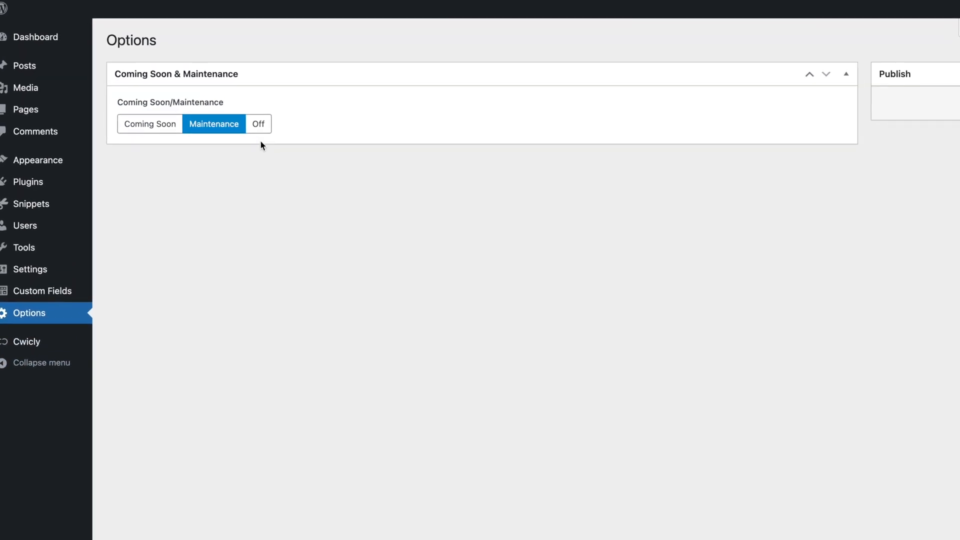
Select Off in the Coming Soon/Maintenance button group and update the options.
{"action": "left_click", "coordinate": [258, 124]}
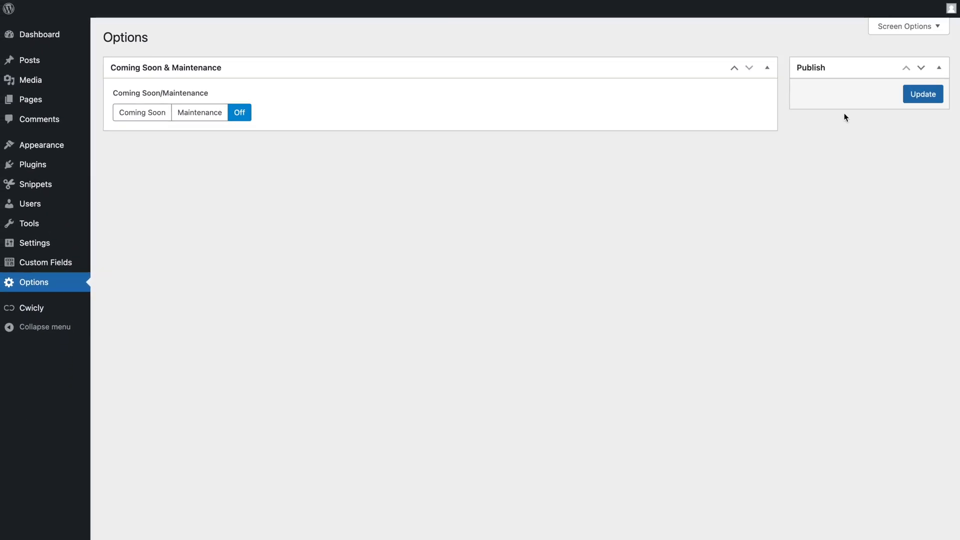
{"action": "left_click", "coordinate": [923, 94]}
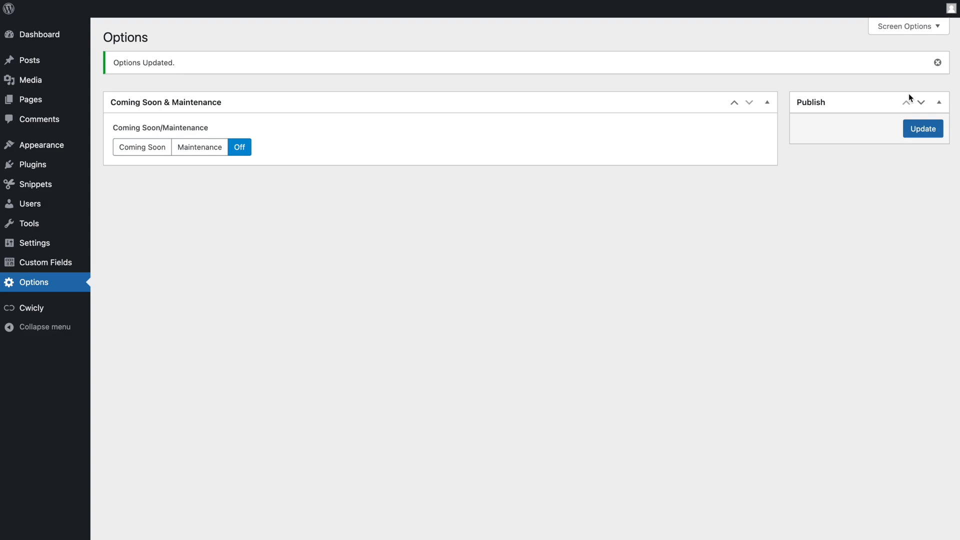
{"action": "mouse_move", "coordinate": [32, 308]}
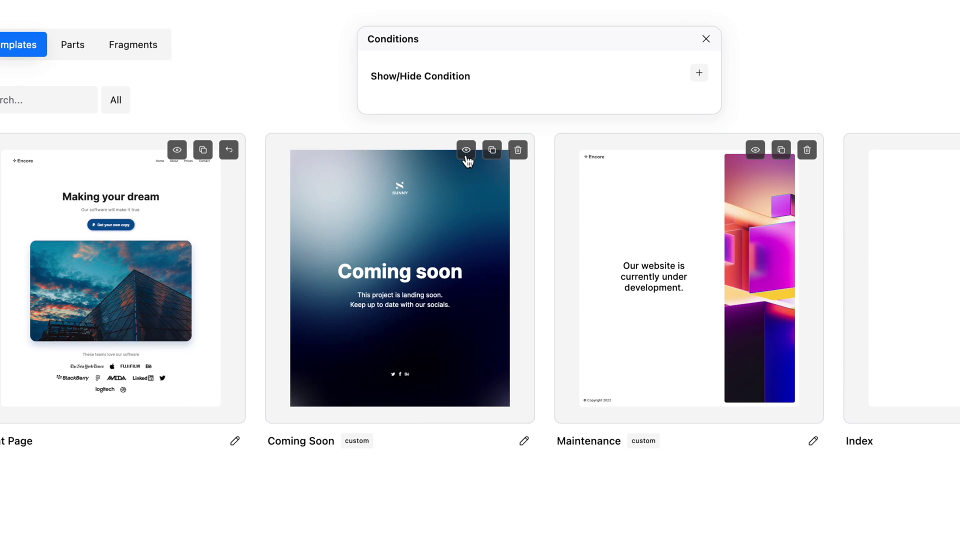
Add a Show if condition: Coming Soon/Maintenance option === comingsoon, override page template, priority 99.
{"action": "left_click", "coordinate": [699, 72]}
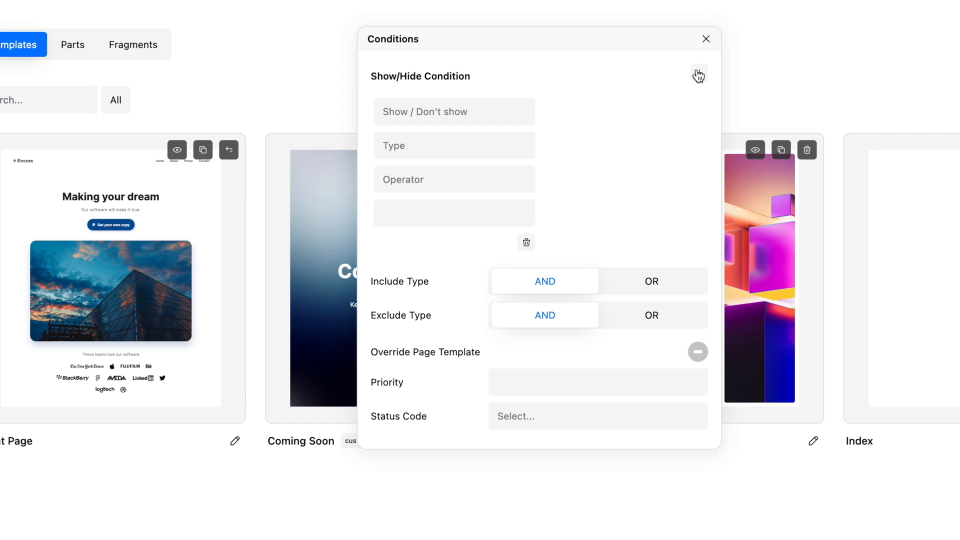
{"action": "left_click", "coordinate": [454, 111]}
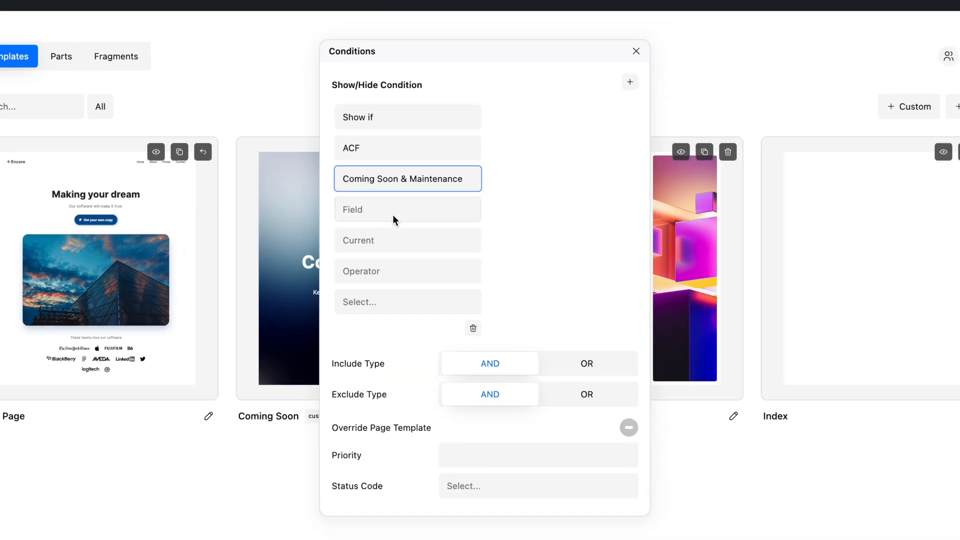
{"action": "left_click", "coordinate": [408, 209]}
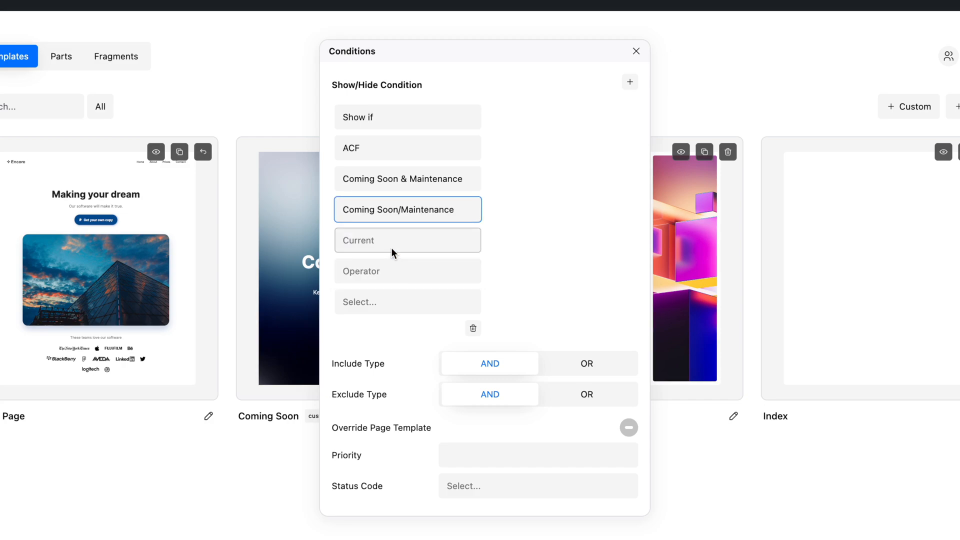
{"action": "left_click", "coordinate": [407, 240]}
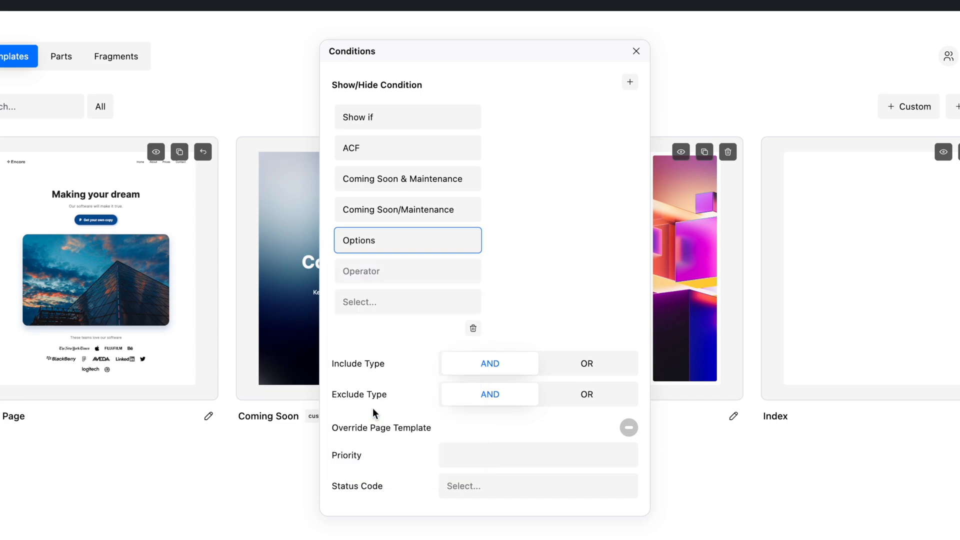
{"action": "left_click", "coordinate": [408, 271]}
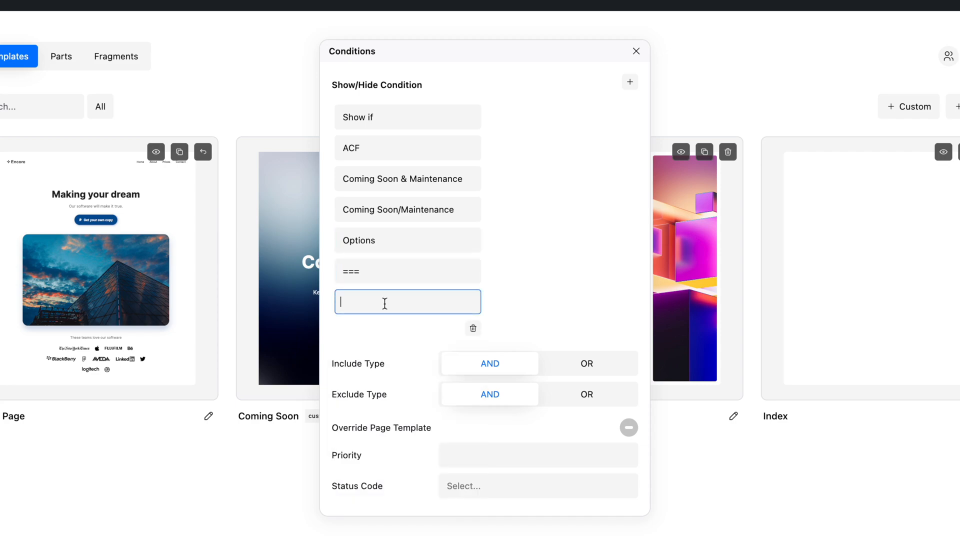
{"action": "type", "text": "comingsoon"}
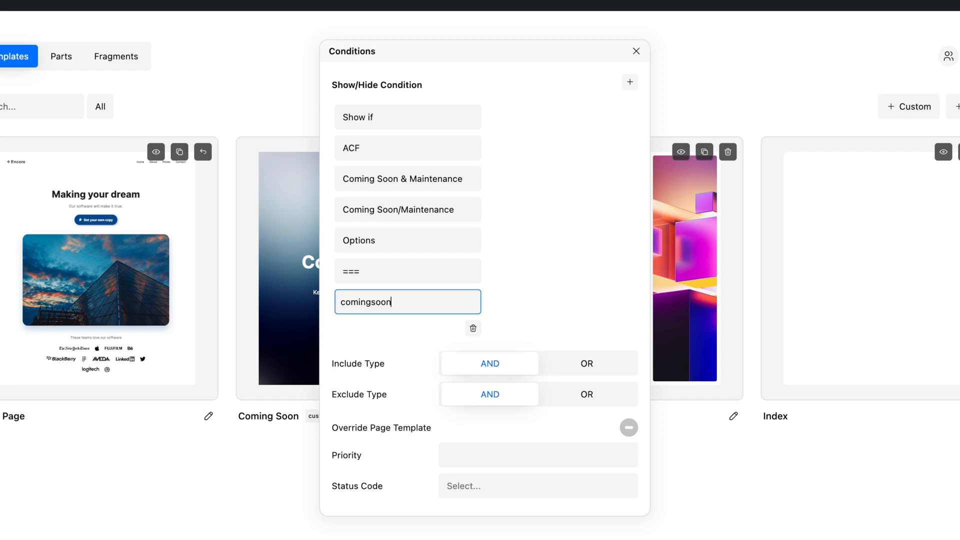
{"action": "left_click", "coordinate": [398, 333]}
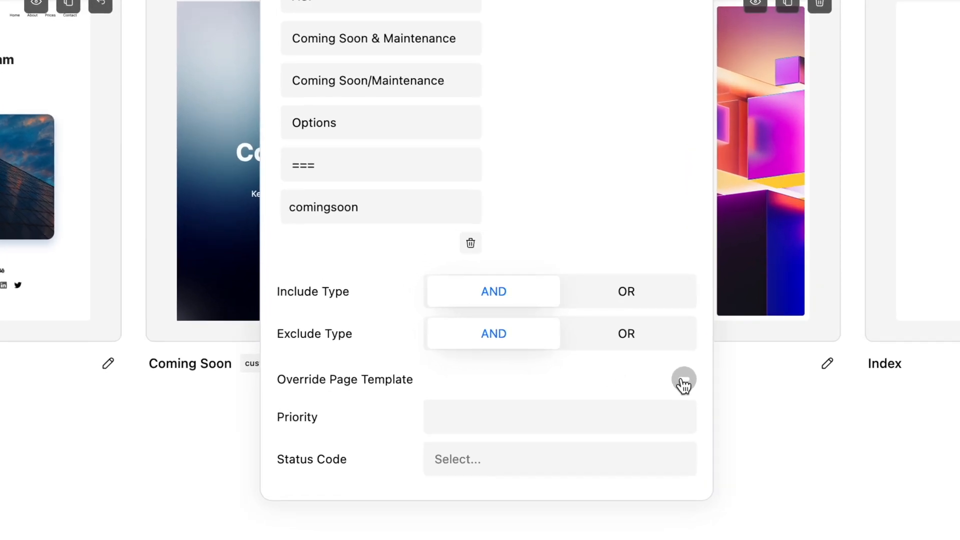
{"action": "left_click", "coordinate": [683, 380]}
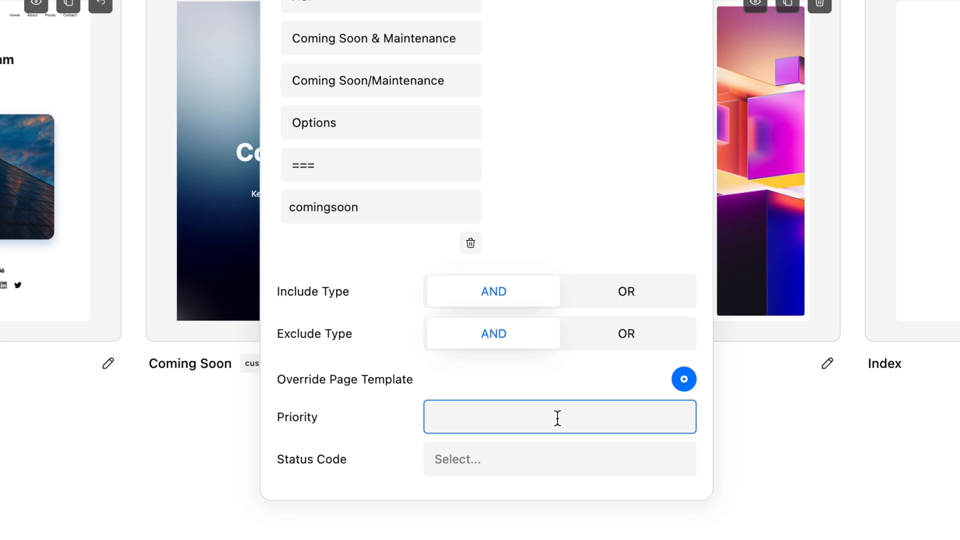
{"action": "type", "text": "99"}
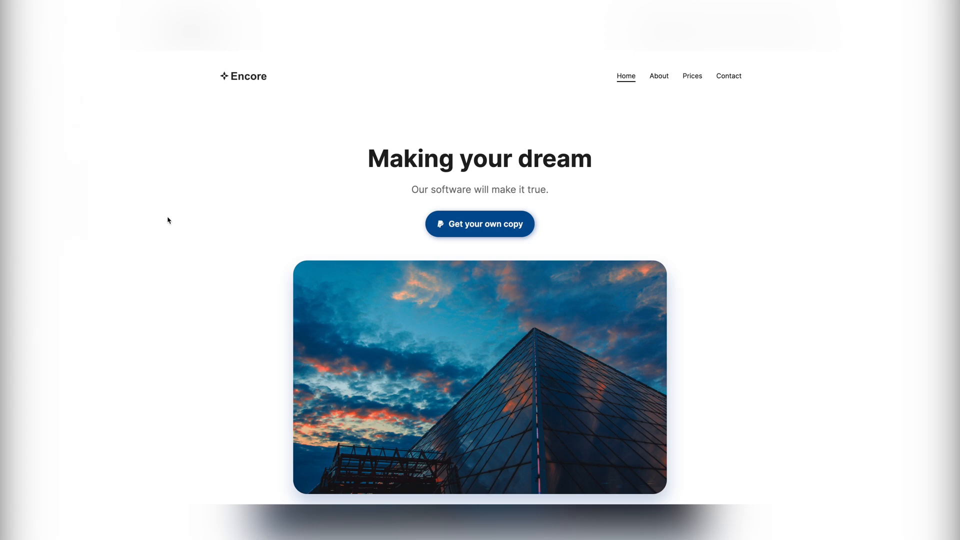
{"action": "mouse_move", "coordinate": [164, 198]}
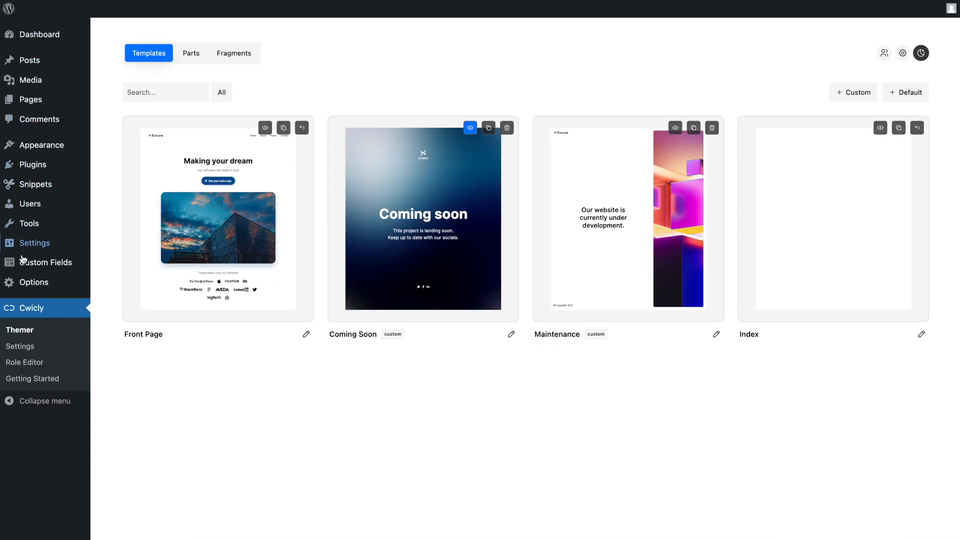
Select Coming Soon on the Options page and update the setting.
{"action": "left_click", "coordinate": [34, 282]}
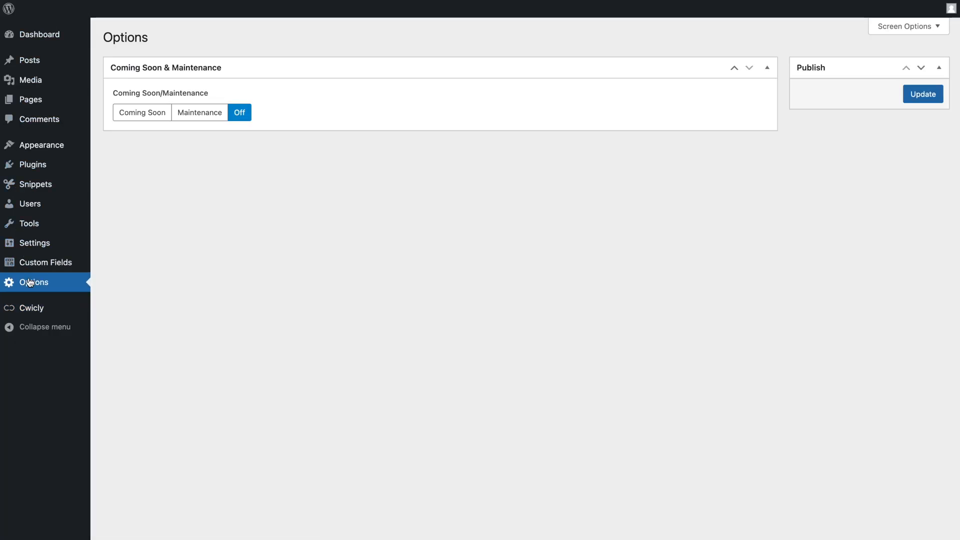
{"action": "left_click", "coordinate": [142, 113]}
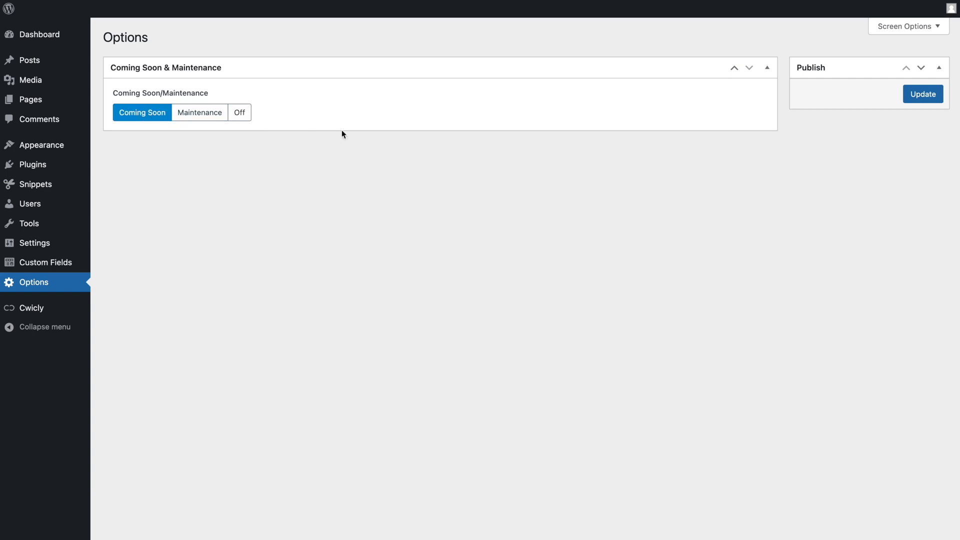
{"action": "left_click", "coordinate": [924, 94]}
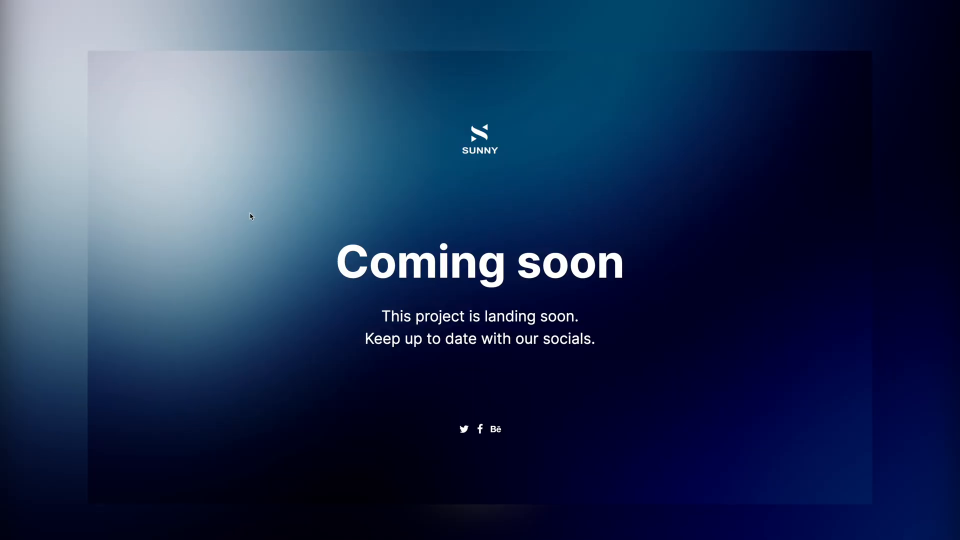
{"action": "mouse_move", "coordinate": [226, 190]}
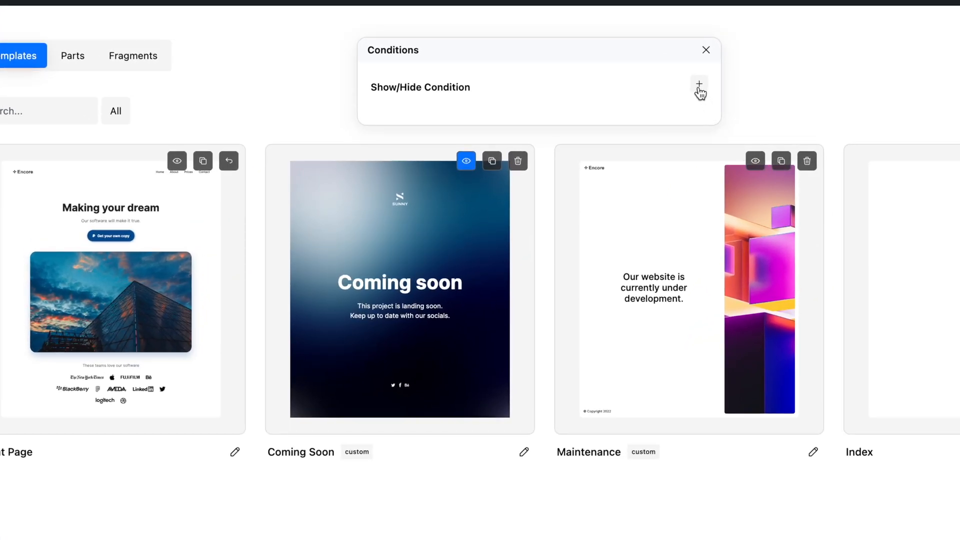
Add a Show if condition on the Coming Soon & Maintenance ACF option matching maintenance.
{"action": "left_click", "coordinate": [699, 84]}
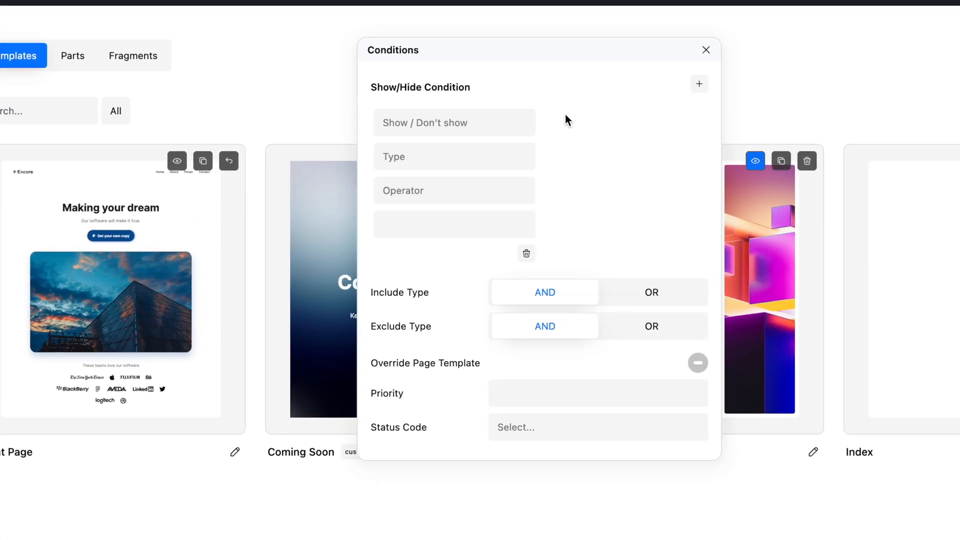
{"action": "left_click", "coordinate": [454, 122]}
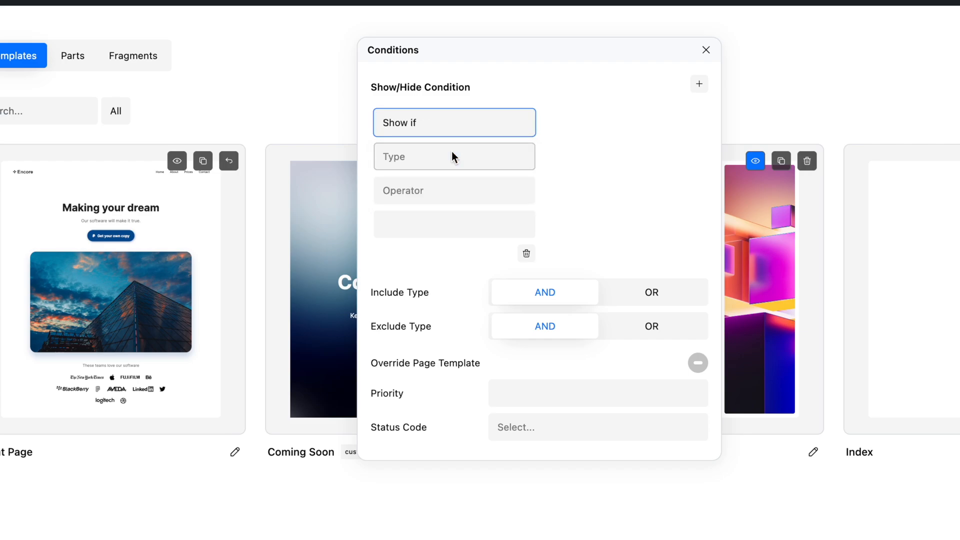
{"action": "left_click", "coordinate": [454, 156]}
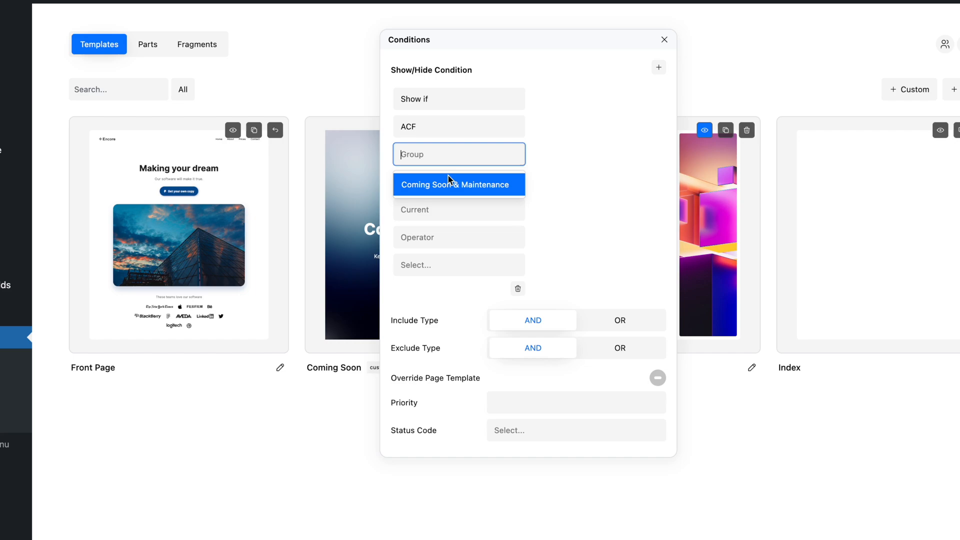
{"action": "left_click", "coordinate": [459, 185]}
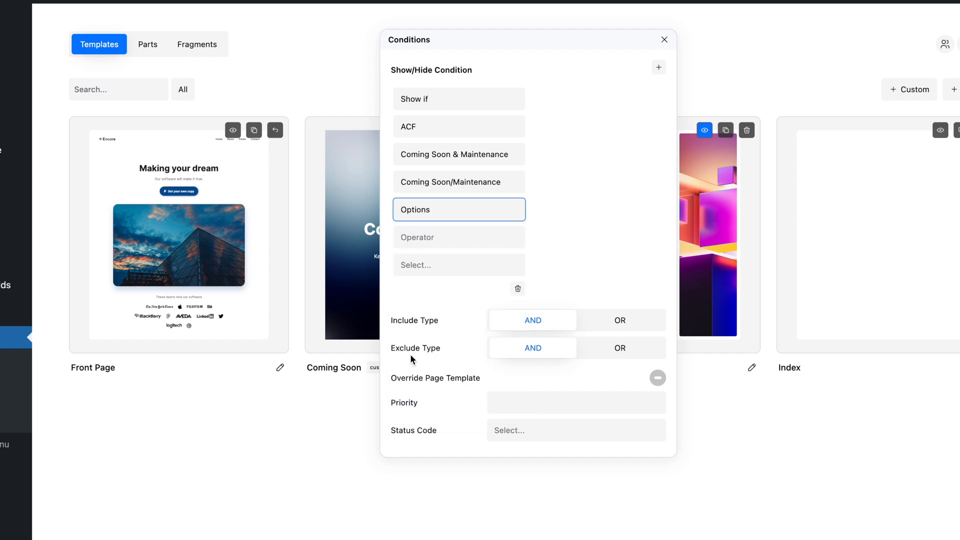
{"action": "left_click", "coordinate": [458, 237]}
{"action": "type", "text": "maintenance"}
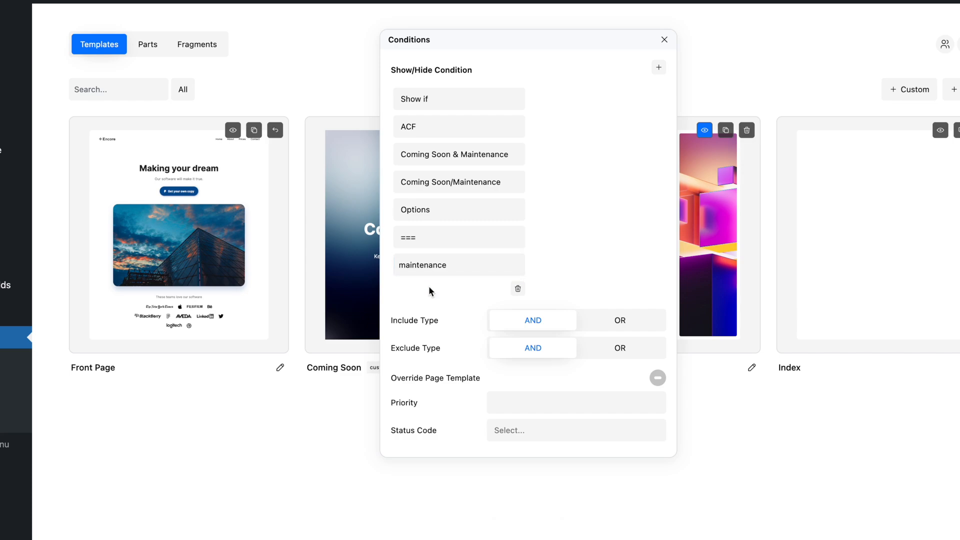
{"action": "mouse_move", "coordinate": [604, 333]}
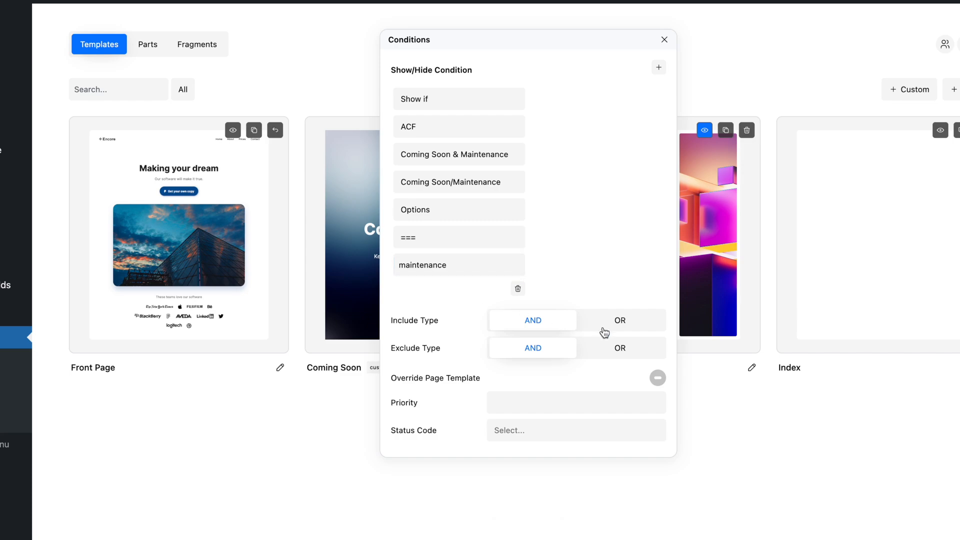
Enable Override Page Template with priority 99 and HTTP 503 status, then close Conditions.
{"action": "left_click", "coordinate": [657, 378]}
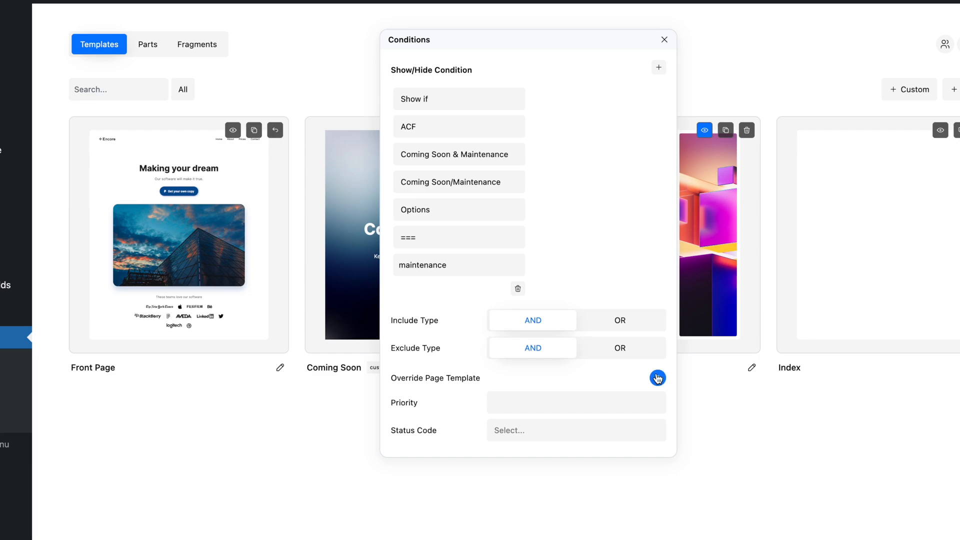
{"action": "mouse_move", "coordinate": [568, 406]}
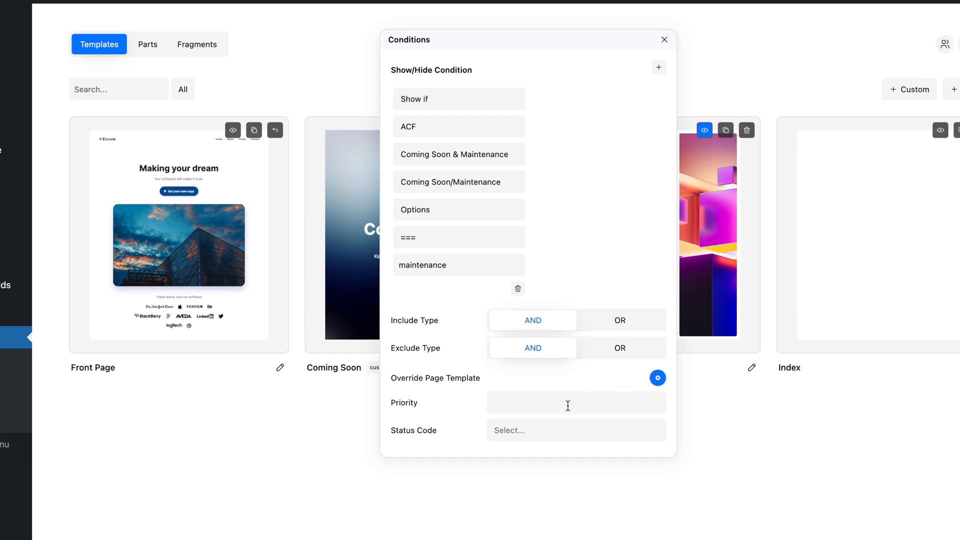
{"action": "type", "text": "99"}
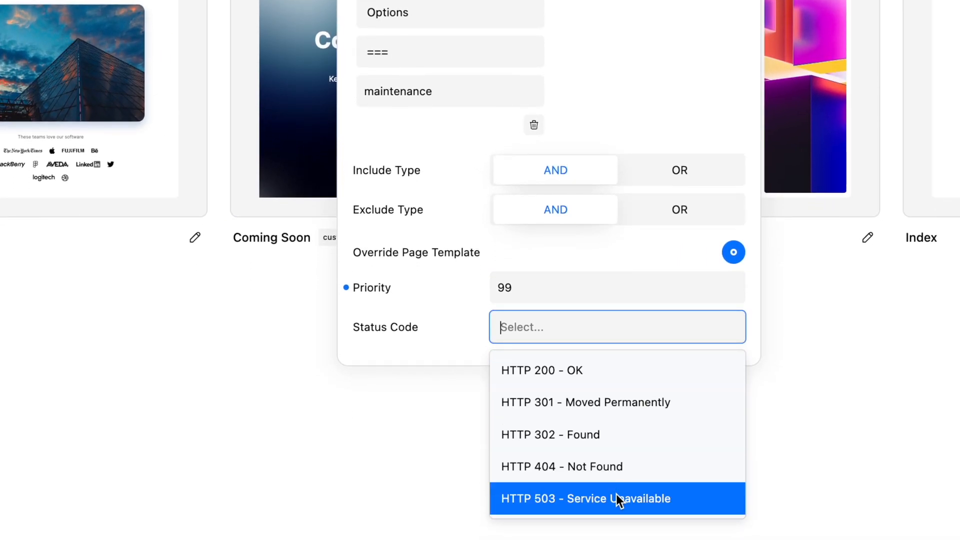
{"action": "left_click", "coordinate": [617, 499]}
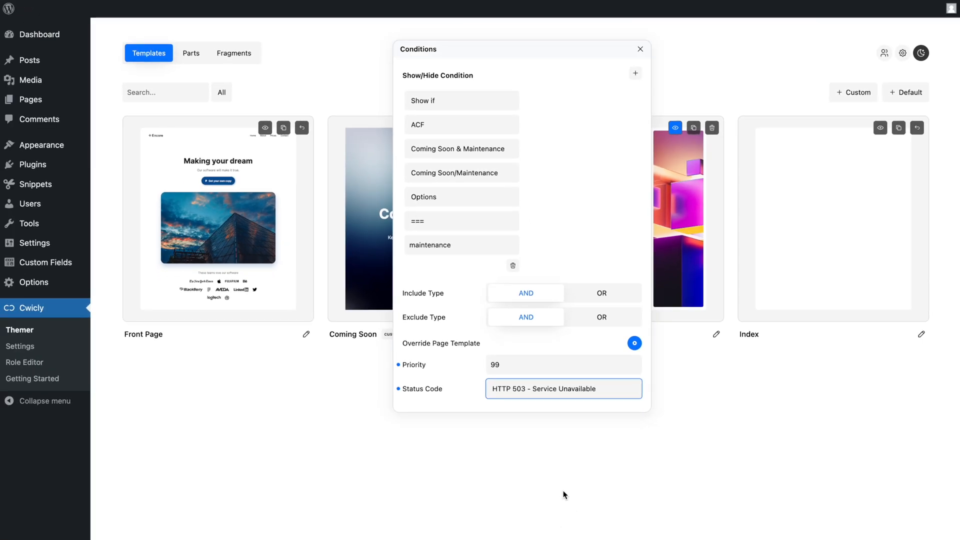
{"action": "mouse_move", "coordinate": [563, 478]}
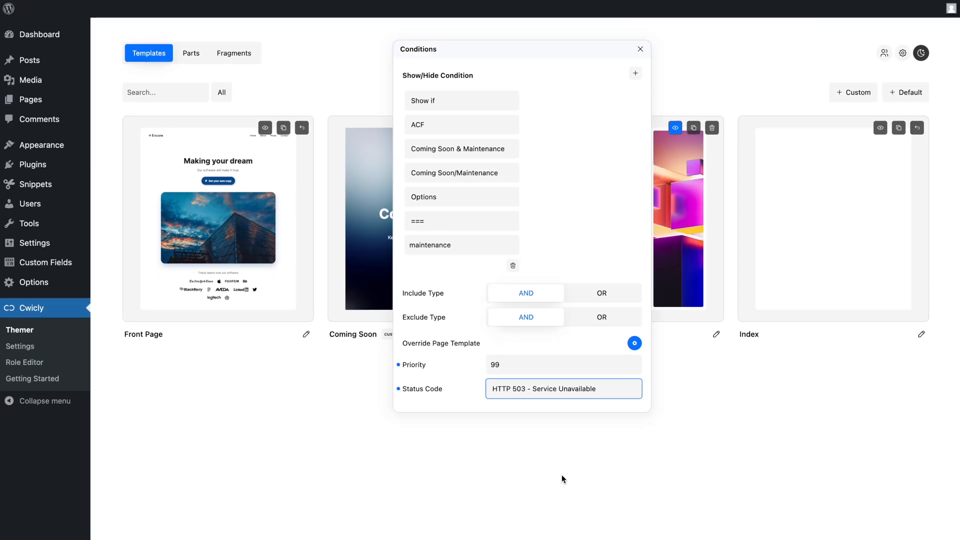
{"action": "left_click", "coordinate": [640, 49]}
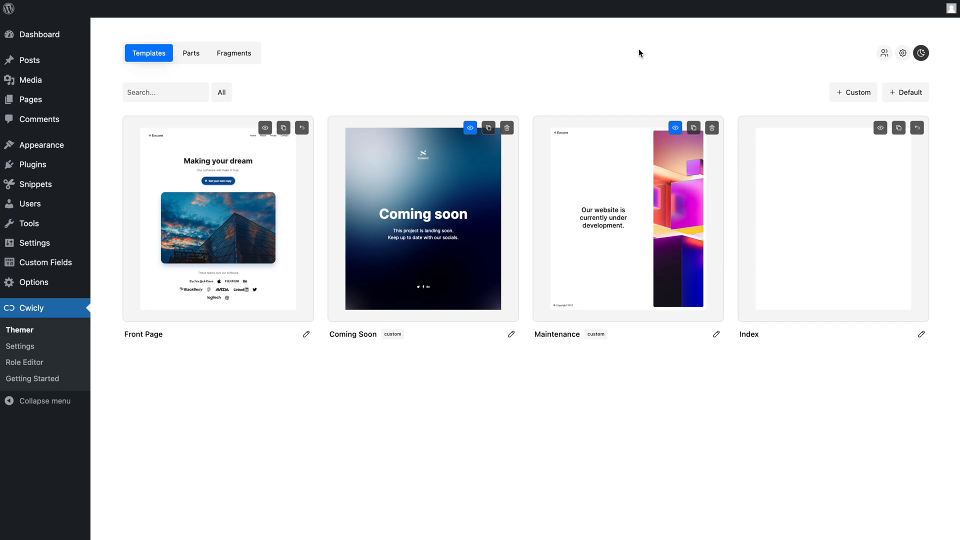
Switch the Coming Soon/Maintenance site option to Maintenance and update the options page.
{"action": "left_click", "coordinate": [470, 127]}
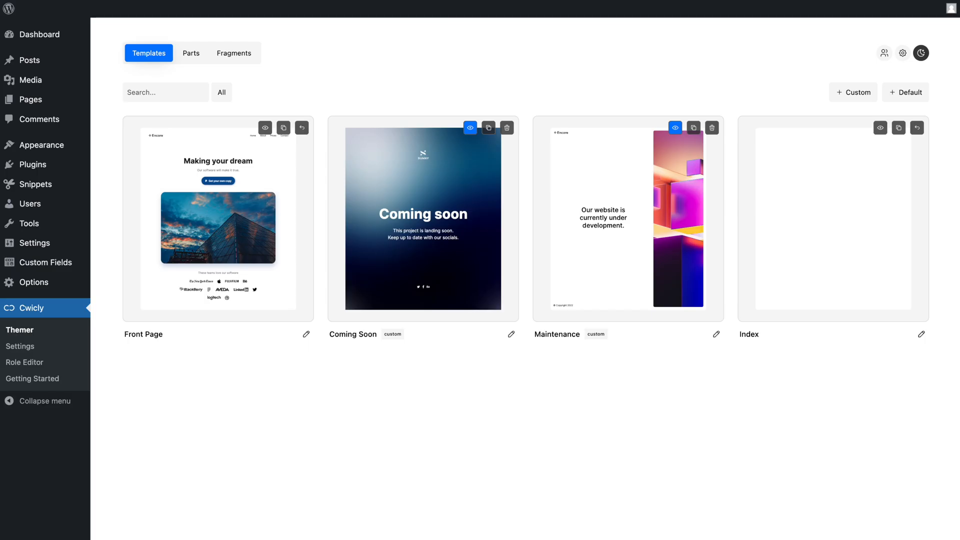
{"action": "left_click", "coordinate": [33, 282]}
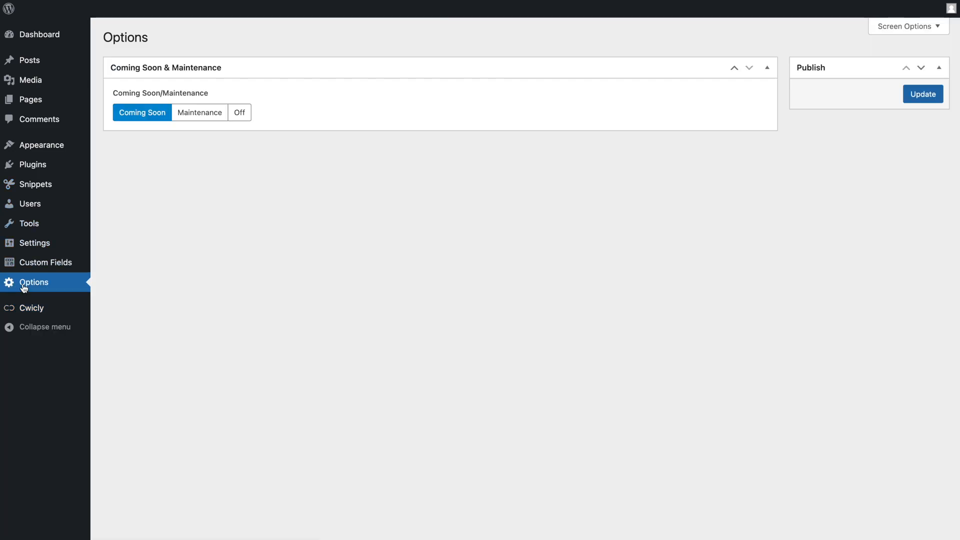
{"action": "left_click", "coordinate": [199, 112]}
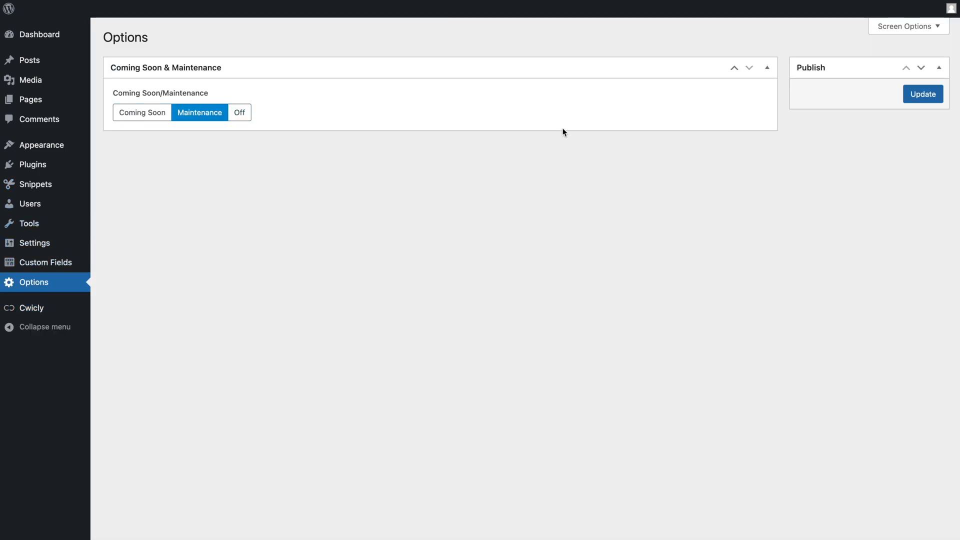
{"action": "left_click", "coordinate": [923, 93]}
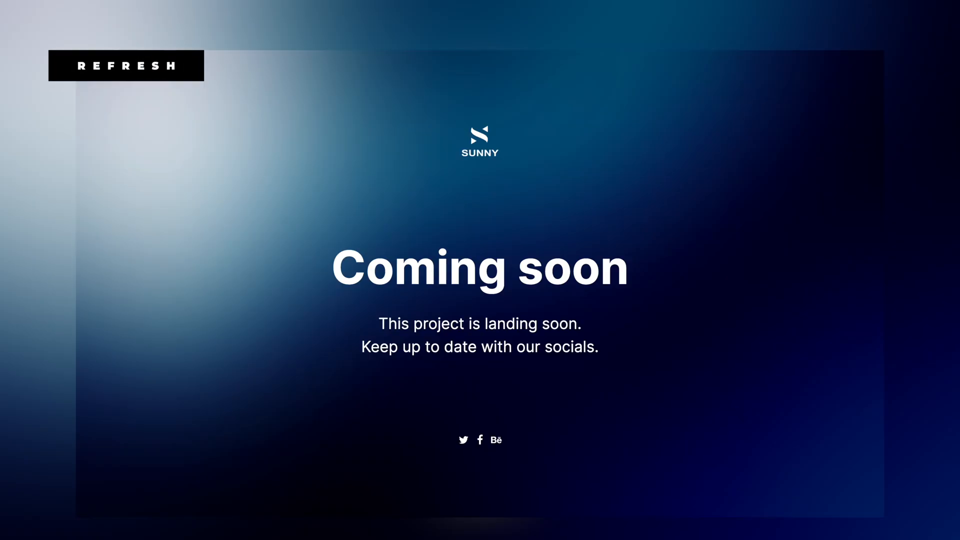
Reload the live site to confirm the under-development page is showing.
{"action": "left_click", "coordinate": [125, 66]}
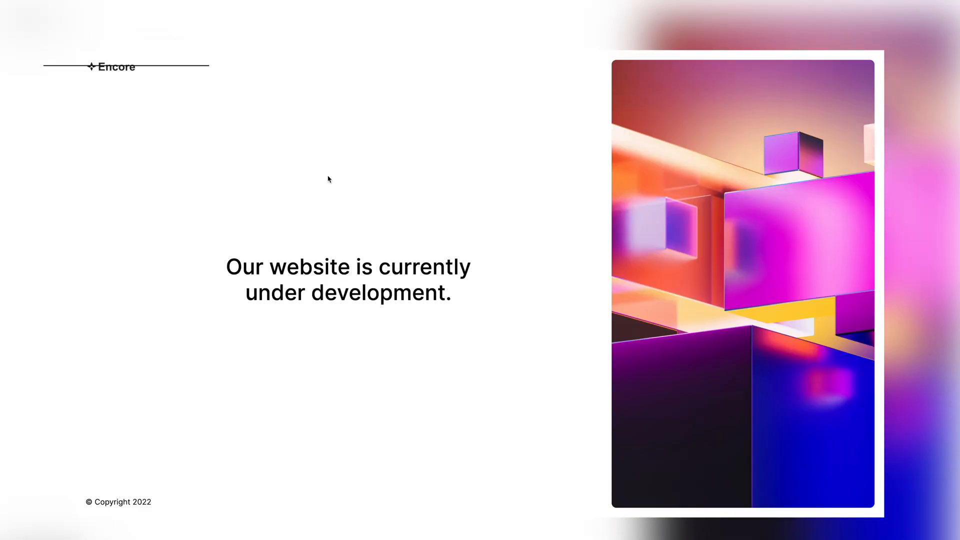
{"action": "key", "text": "F12"}
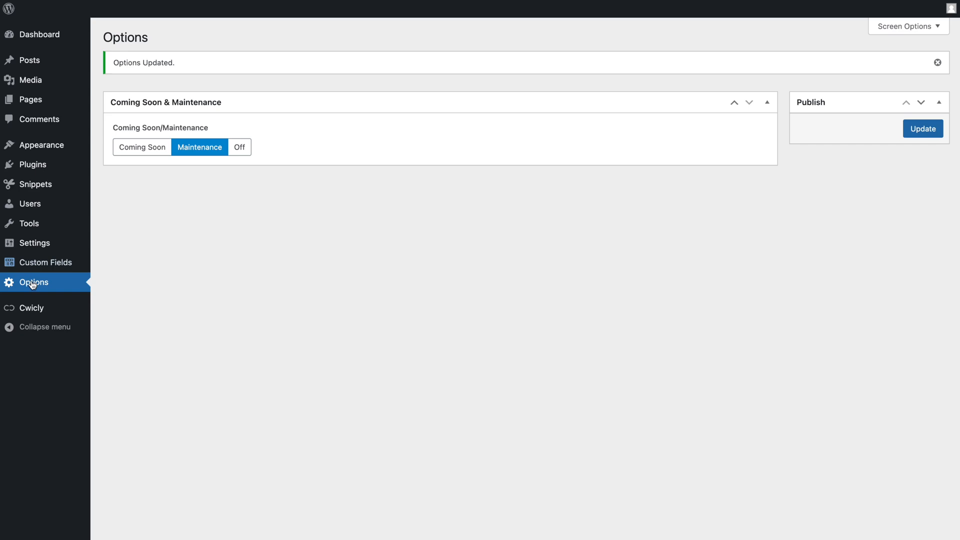
{"action": "left_click", "coordinate": [31, 307]}
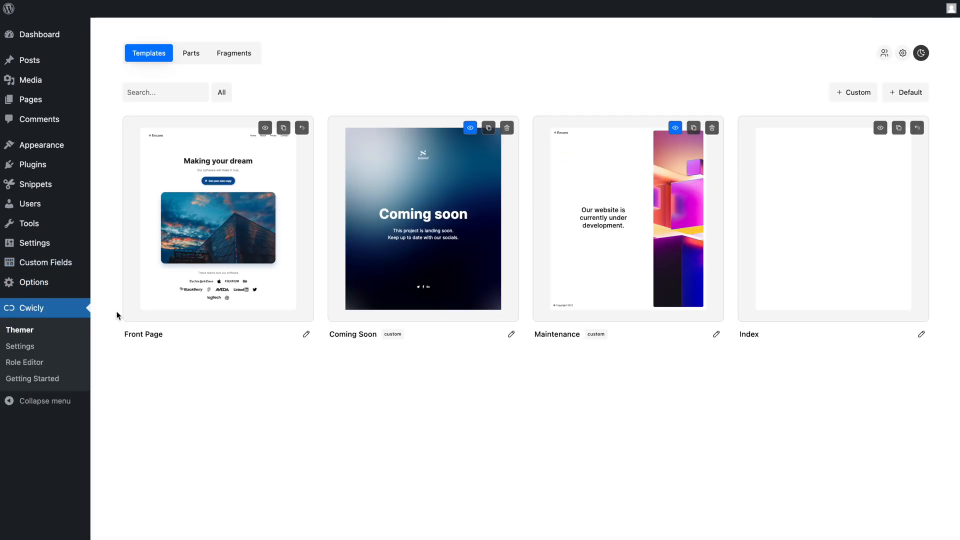
Add a second Maintenance template condition: do not show if User Role equals Administrator.
{"action": "left_click", "coordinate": [675, 127]}
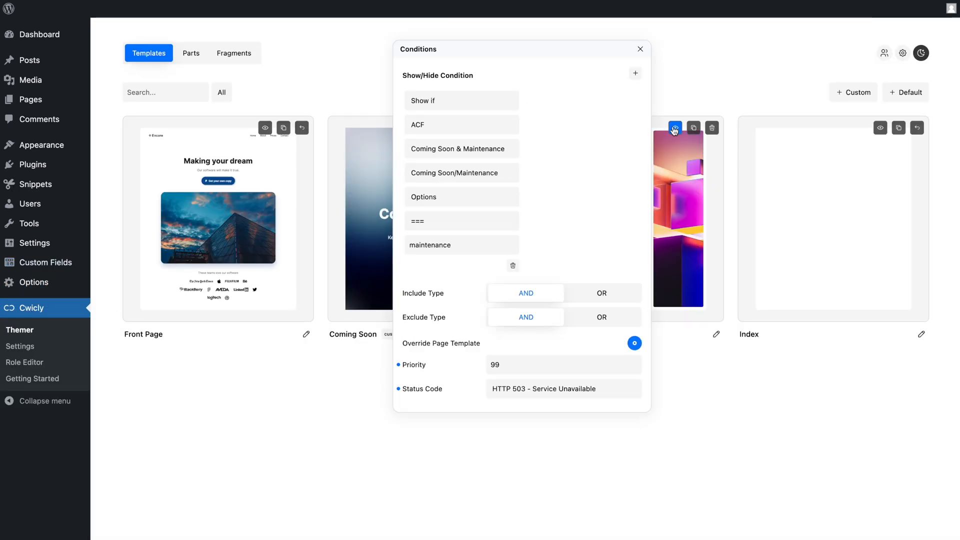
{"action": "left_click", "coordinate": [635, 73]}
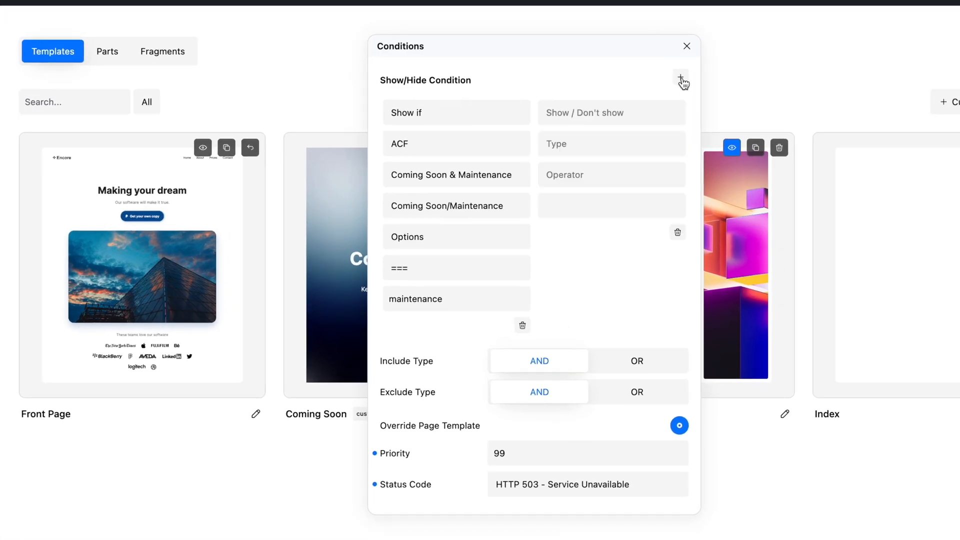
{"action": "left_click", "coordinate": [611, 113]}
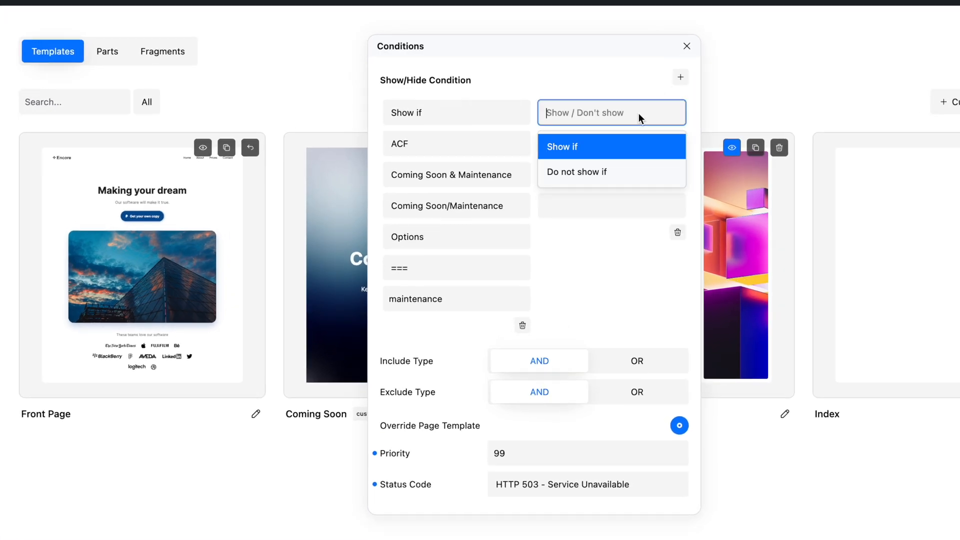
{"action": "left_click", "coordinate": [577, 171]}
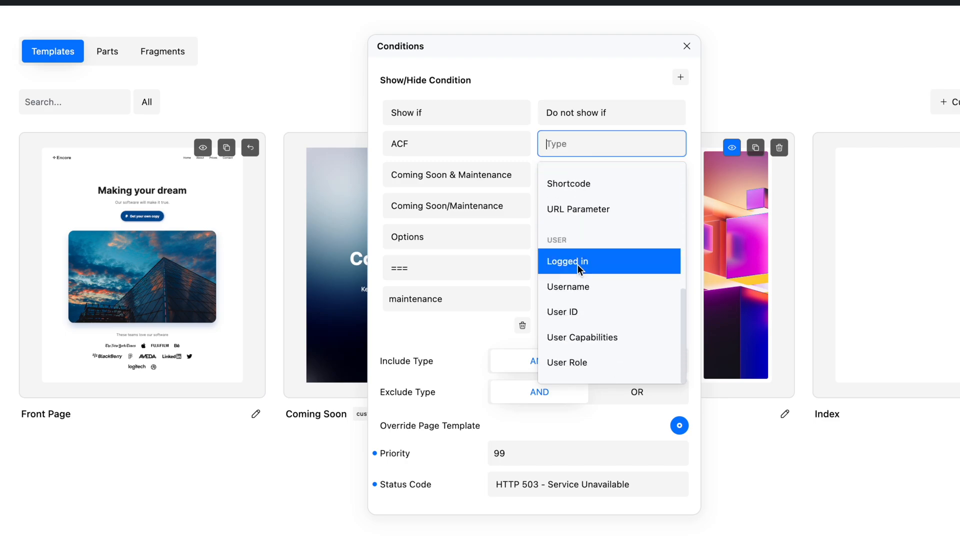
{"action": "left_click", "coordinate": [566, 362]}
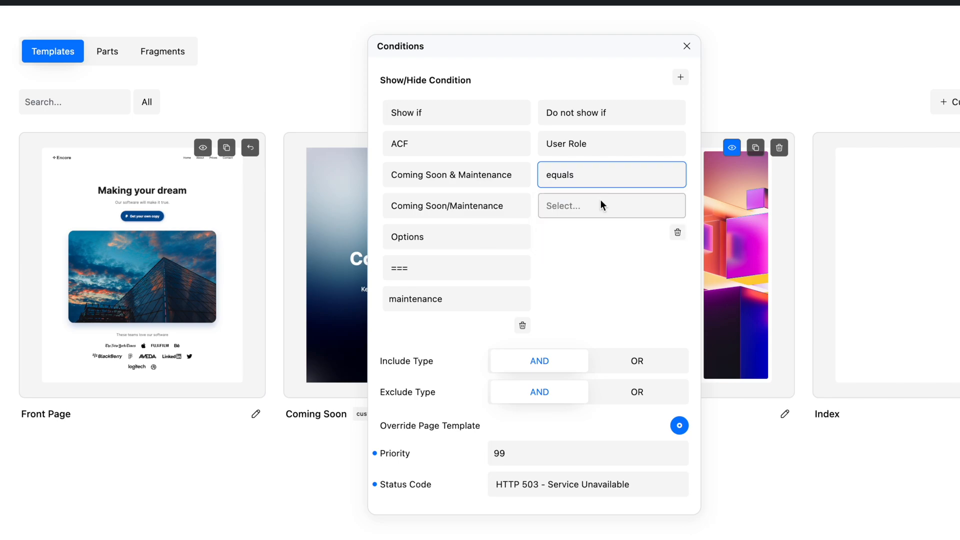
{"action": "left_click", "coordinate": [612, 206]}
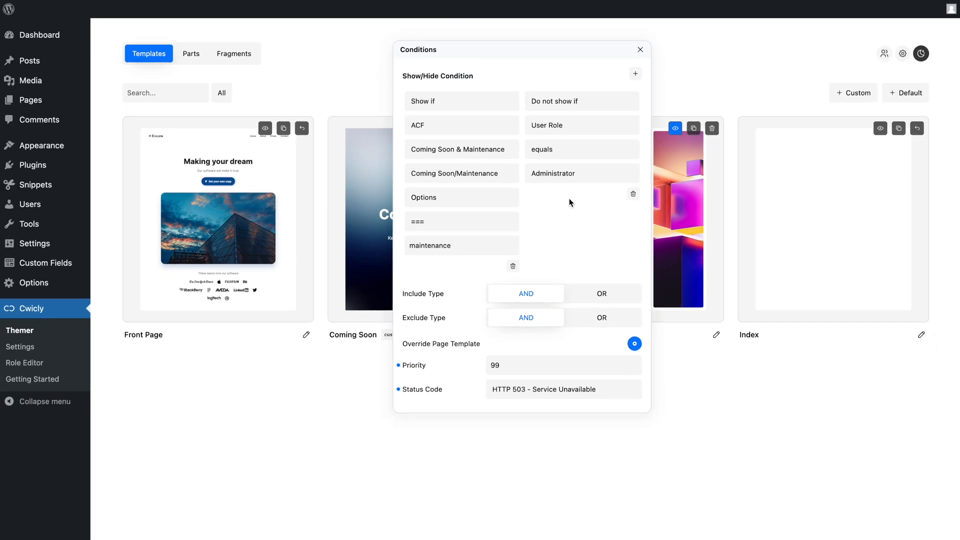
{"action": "left_click", "coordinate": [640, 50]}
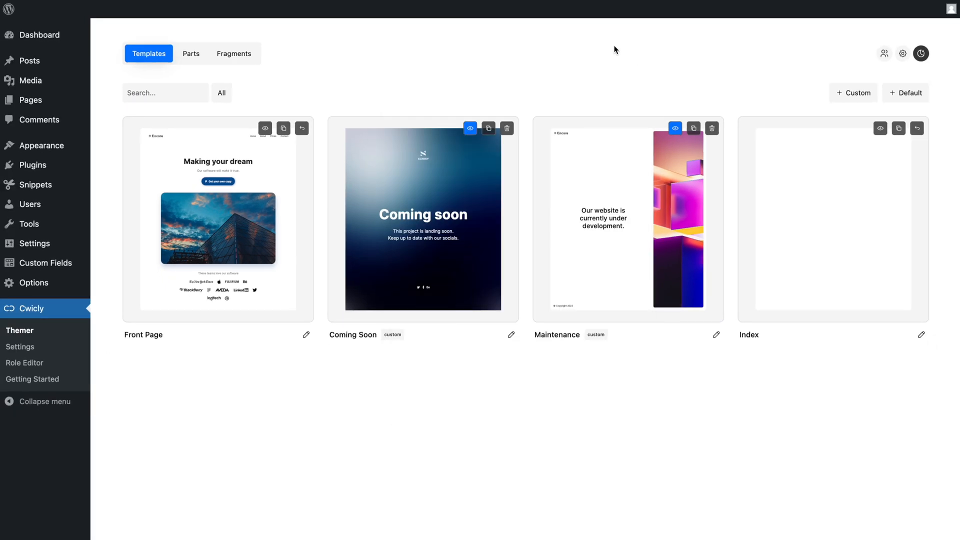